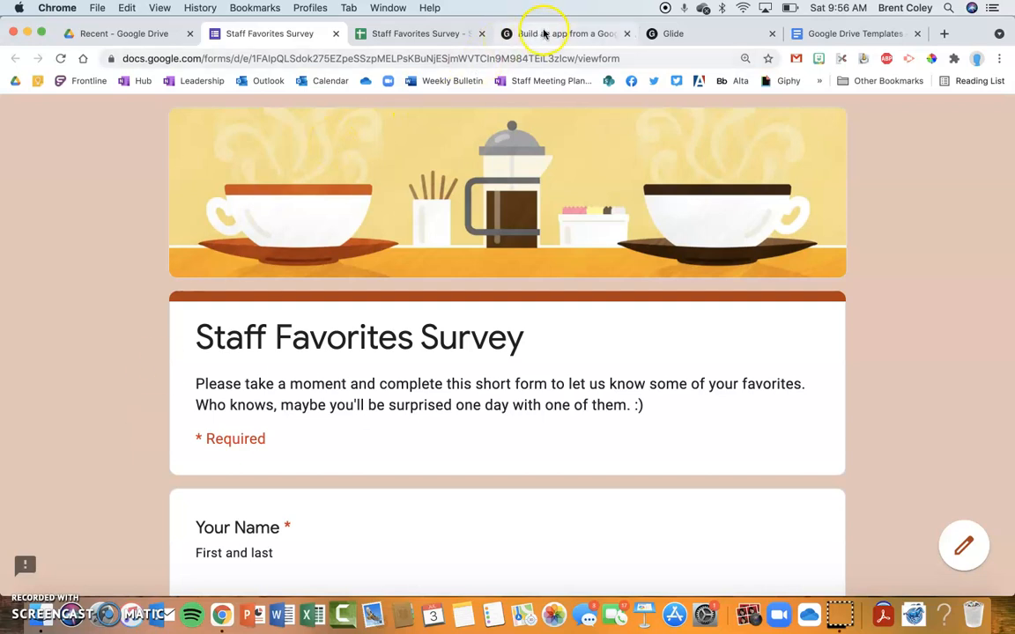
- Glance at the Glide homepage, then scroll through the Staff Favorites Survey form questions
click(563, 33)
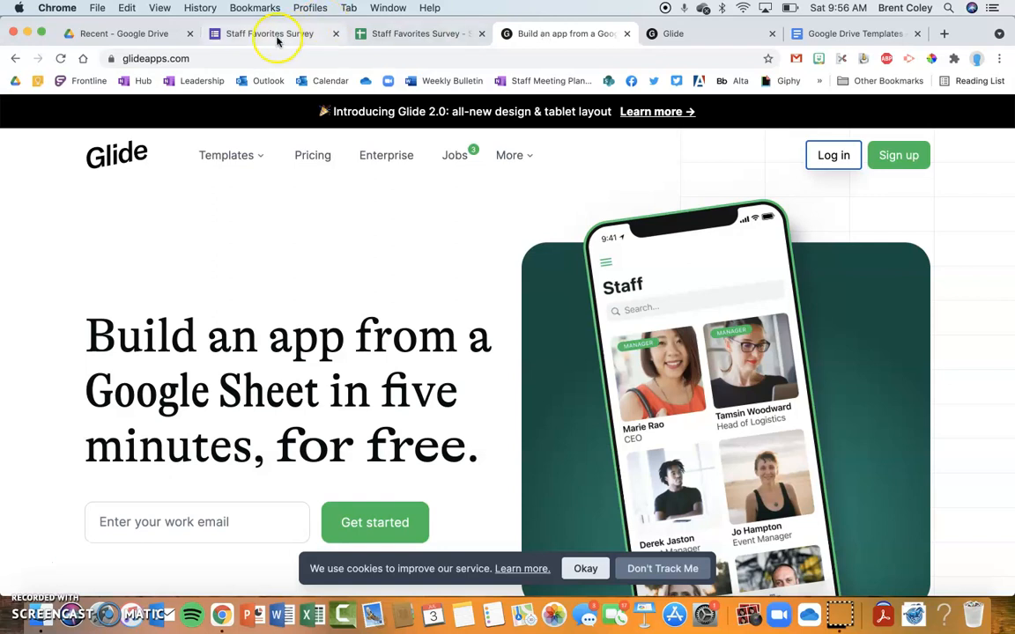
click(269, 33)
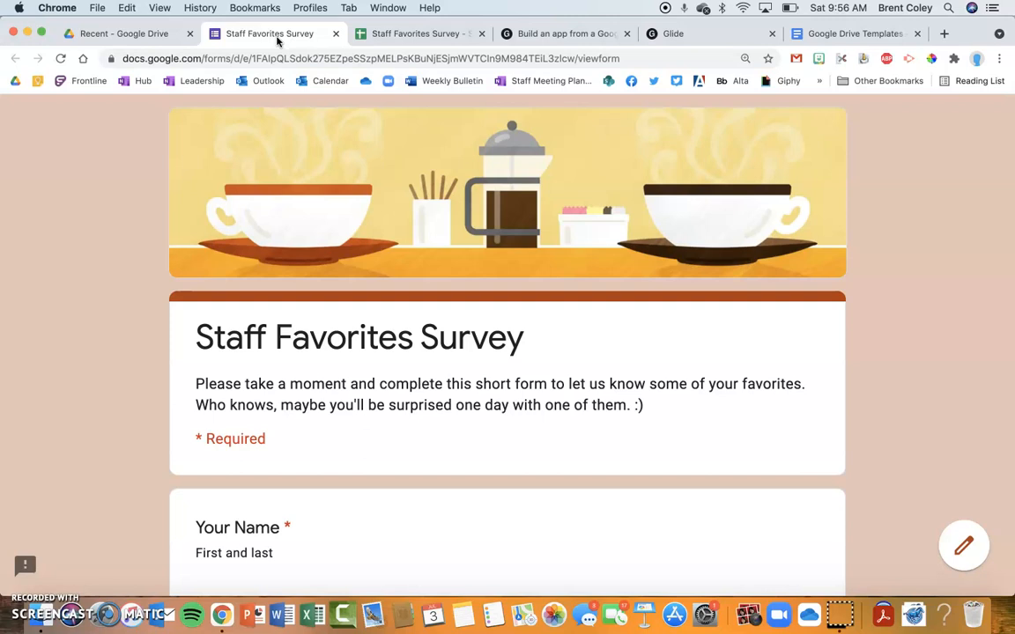
mouse_move(248, 141)
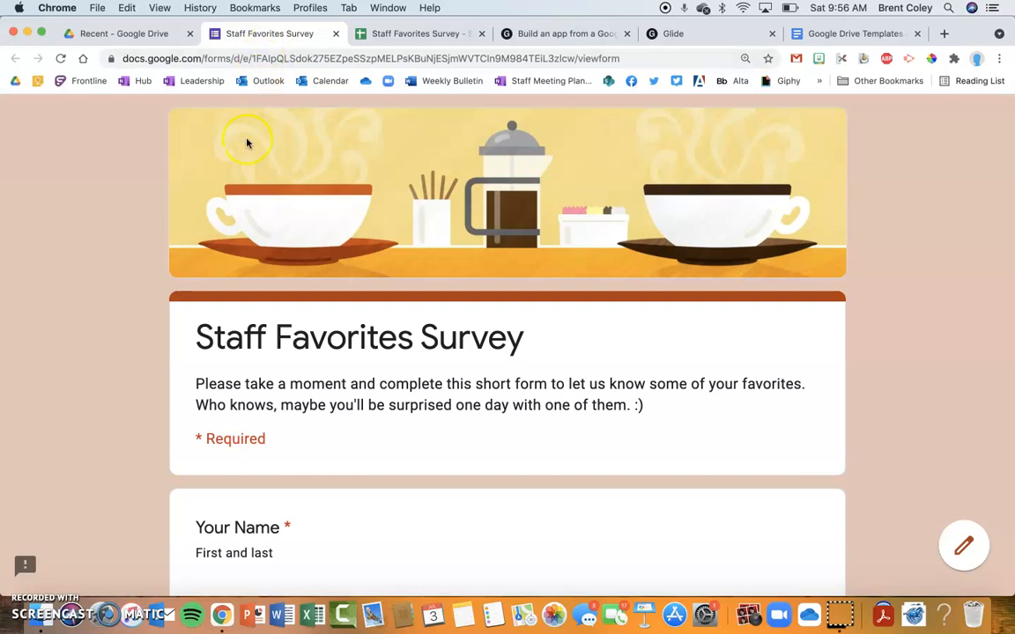
mouse_move(445, 246)
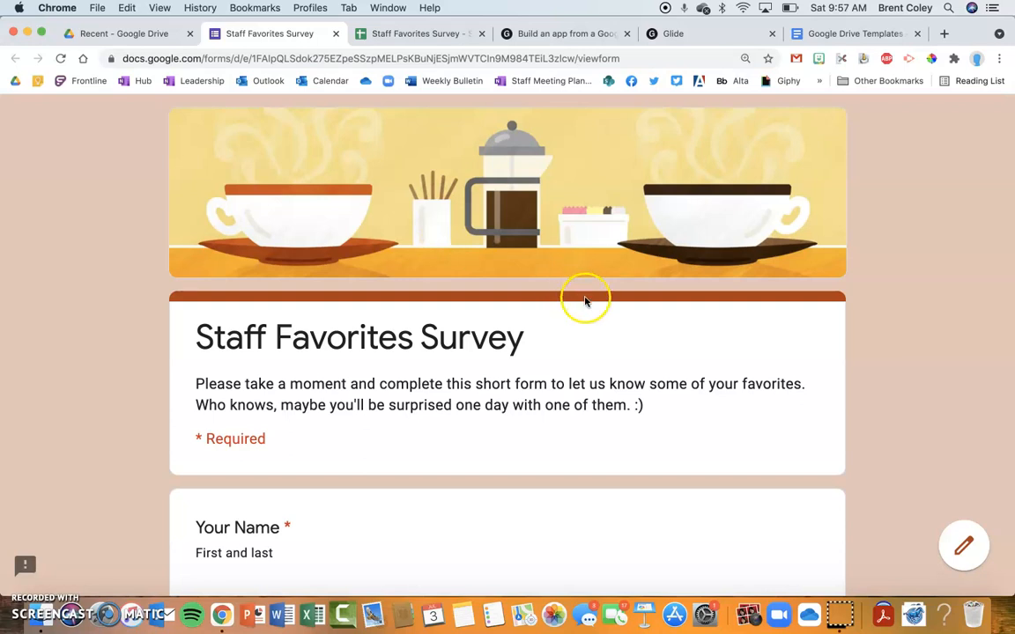
scroll(down, 3)
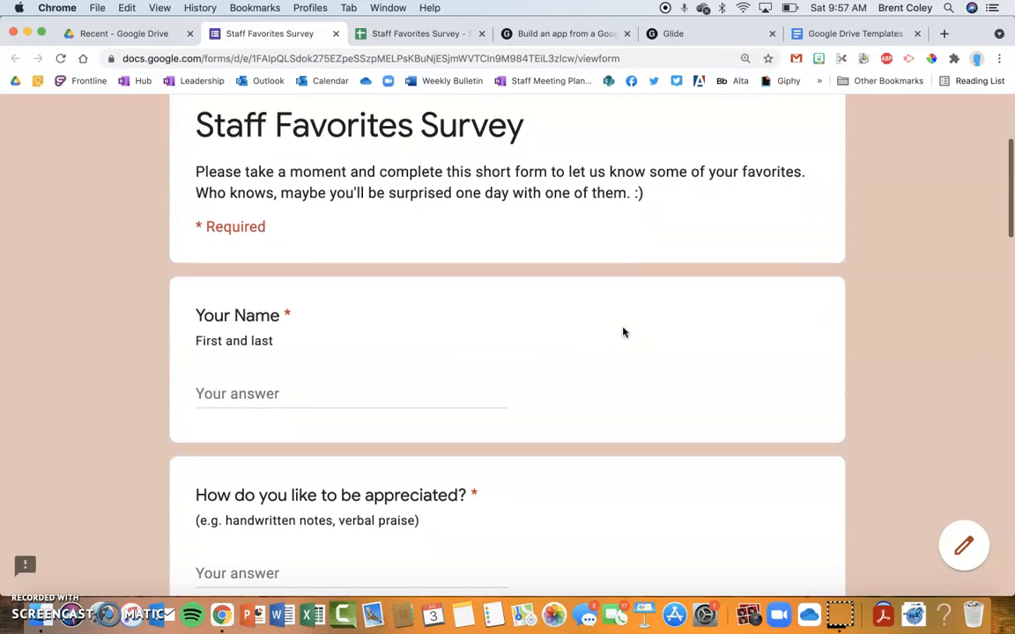
scroll(down, 3)
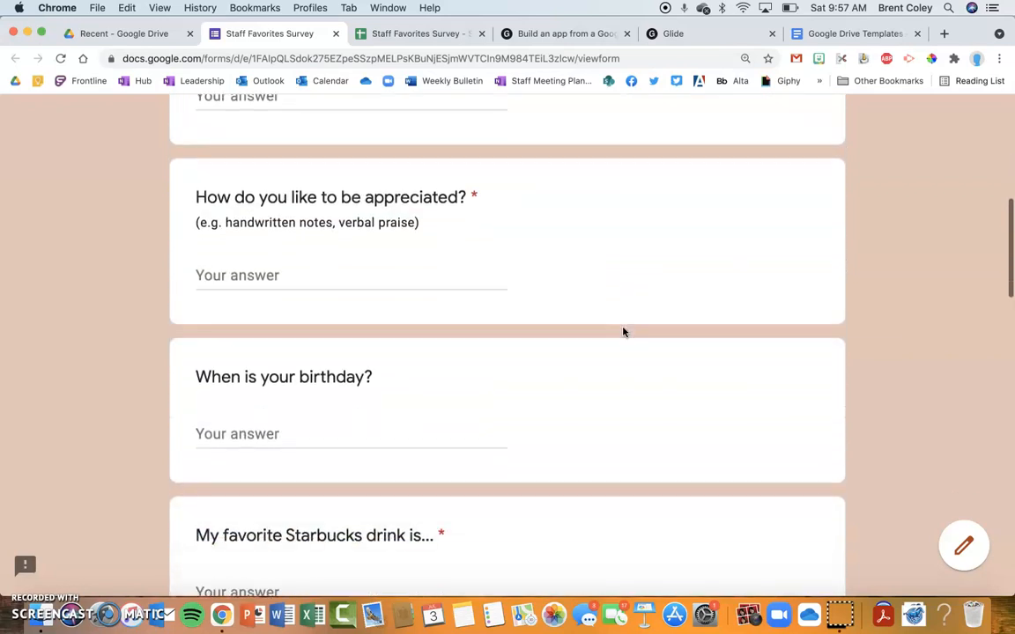
scroll(down, 3)
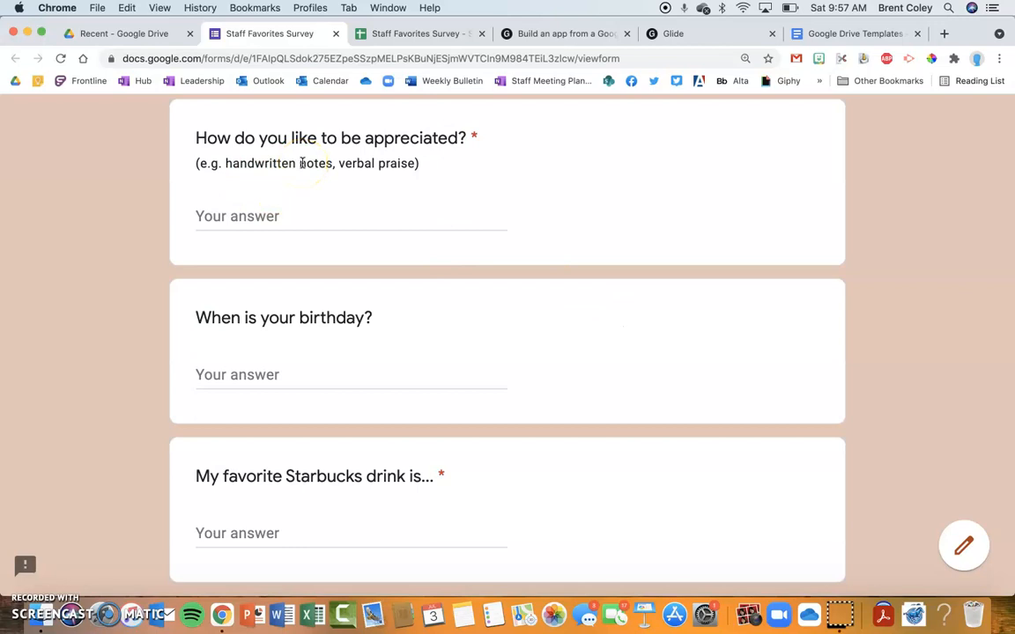
scroll(down, 3)
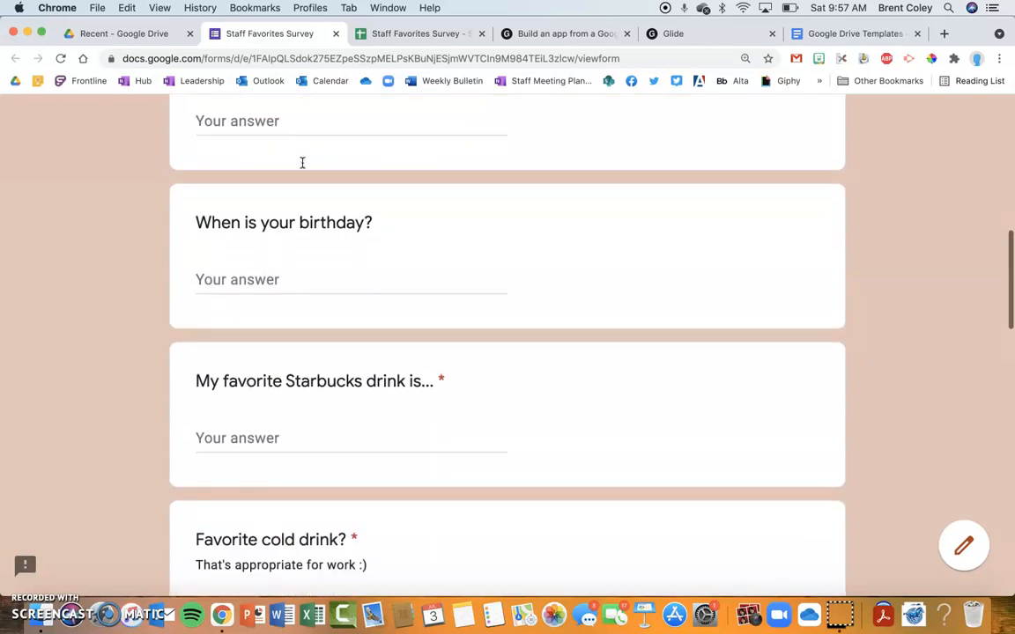
scroll(down, 3)
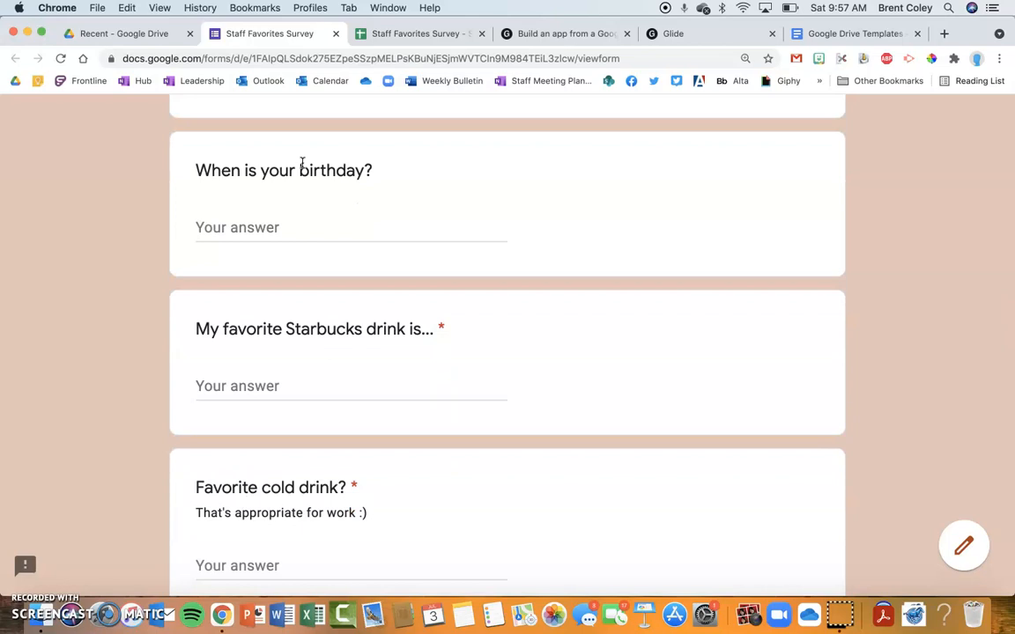
scroll(down, 3)
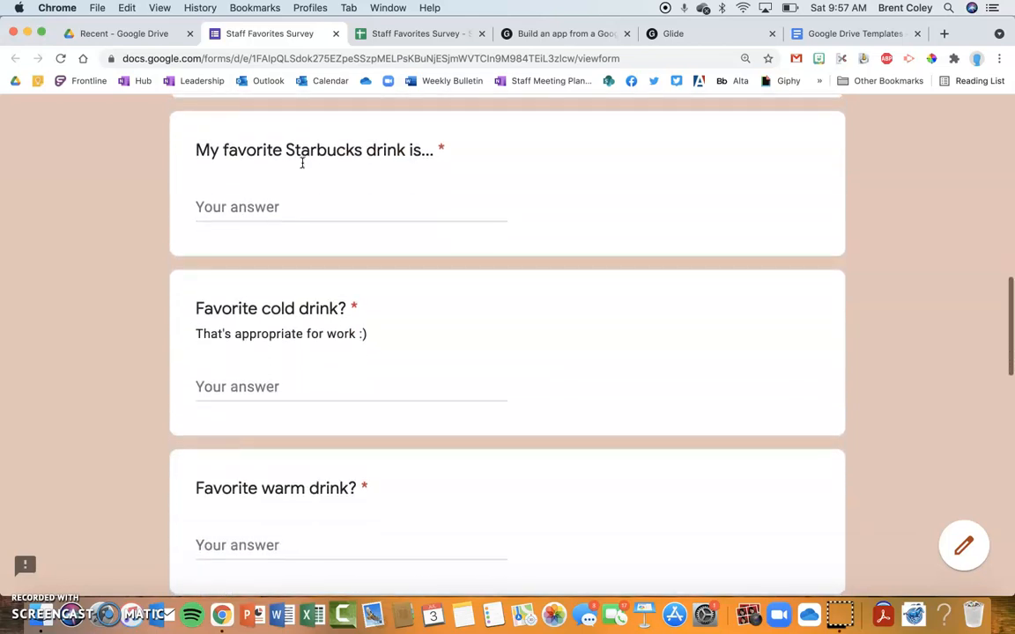
scroll(down, 3)
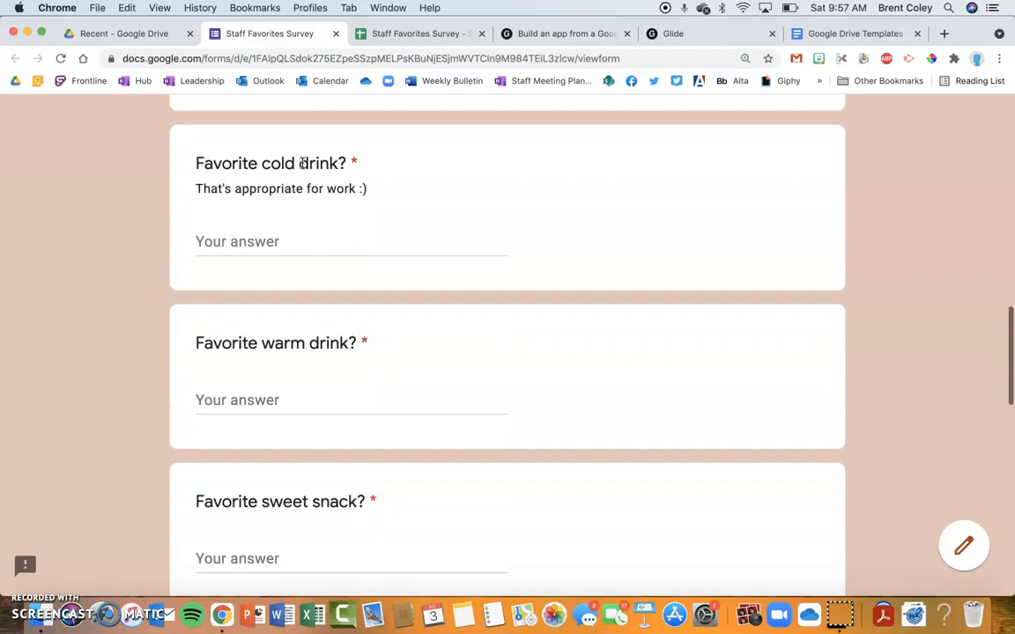
scroll(down, 3)
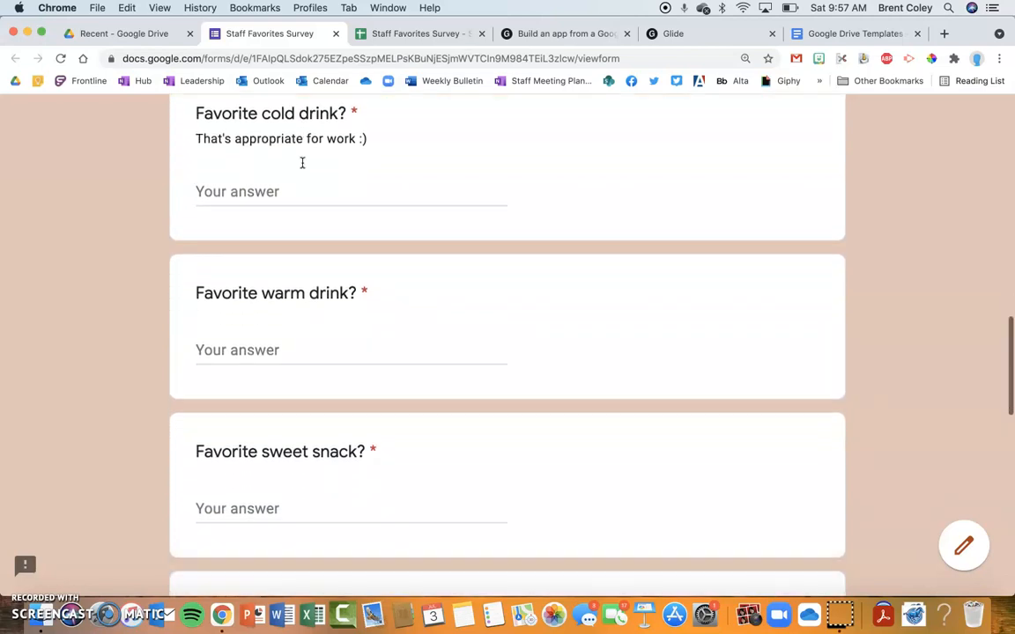
scroll(down, 3)
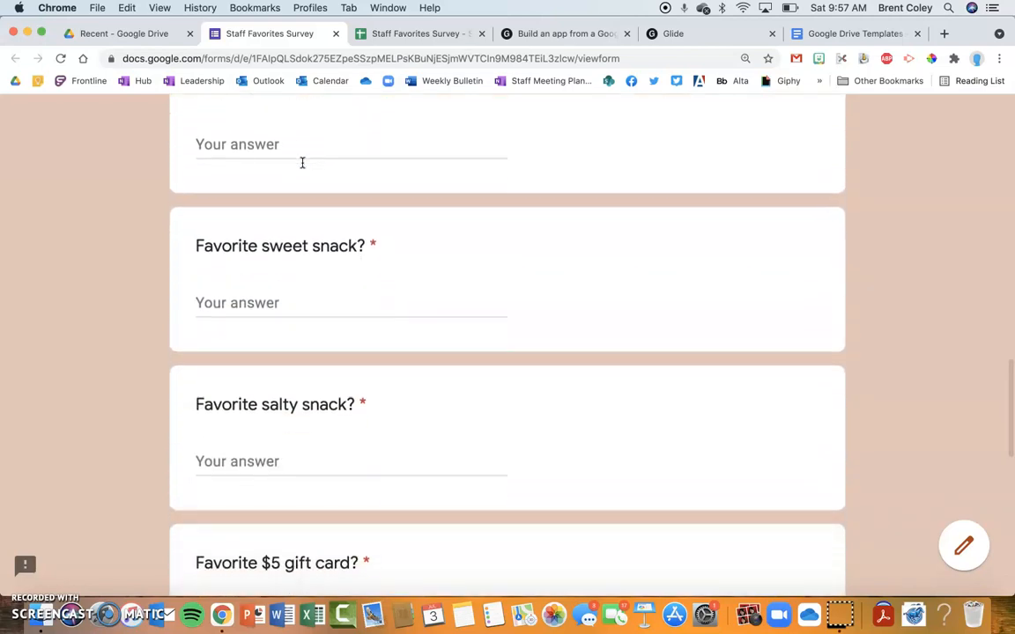
scroll(down, 3)
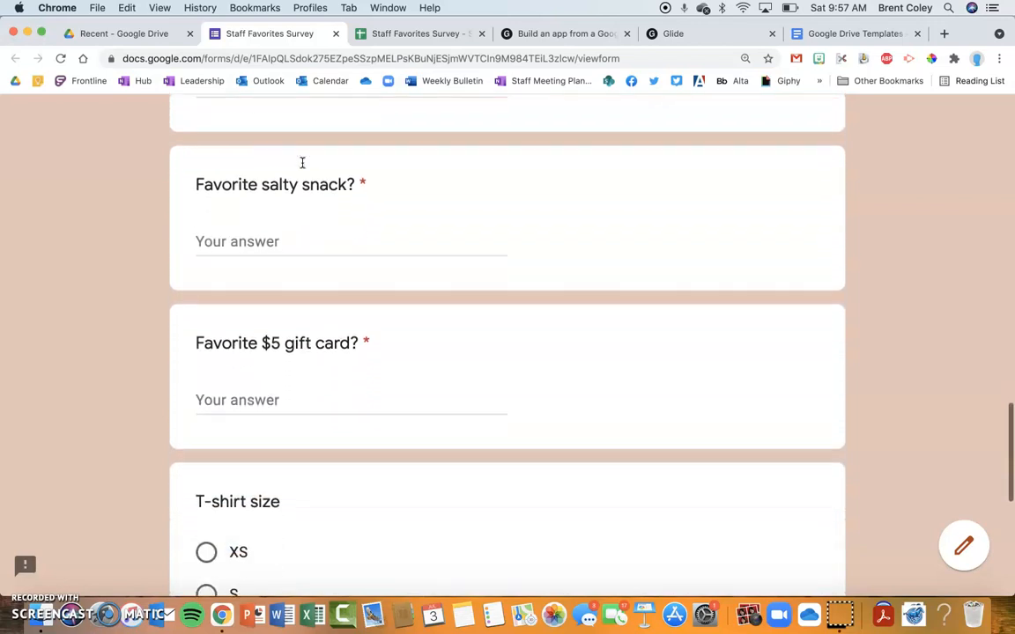
scroll(down, 3)
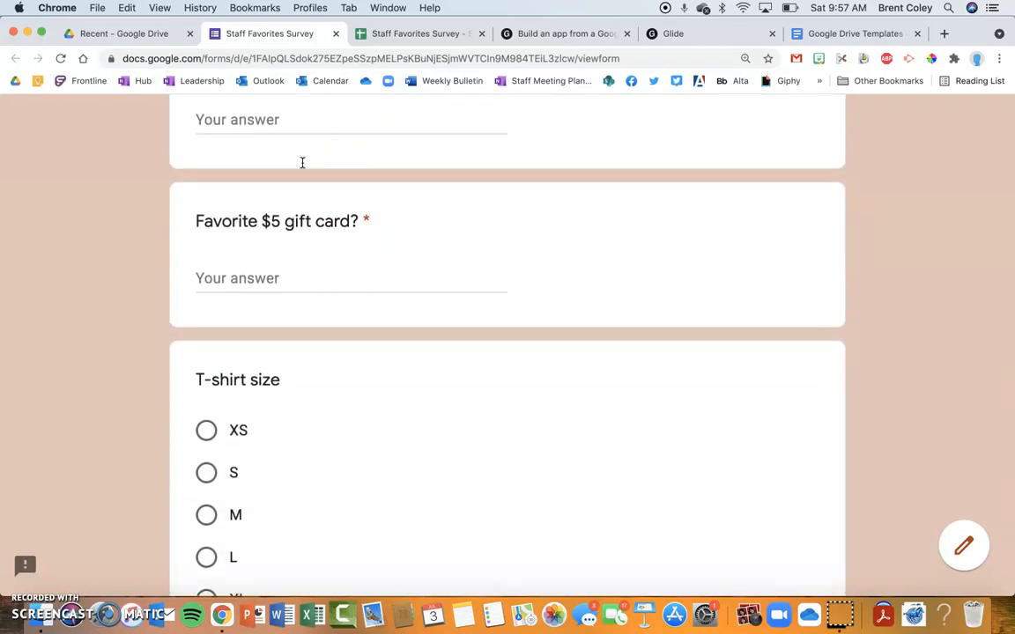
scroll(down, 3)
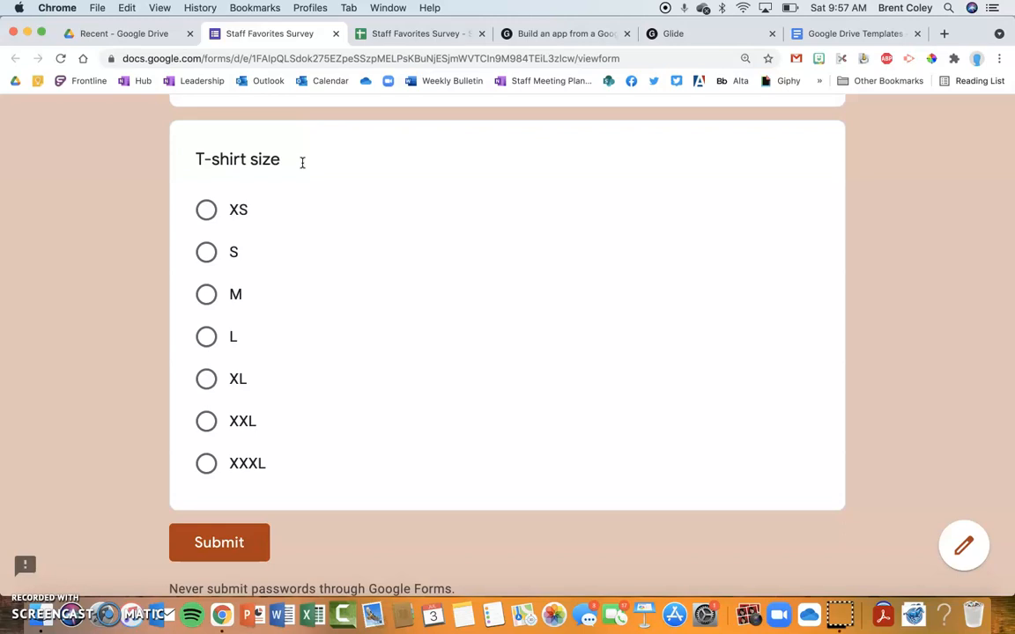
scroll(up, 3)
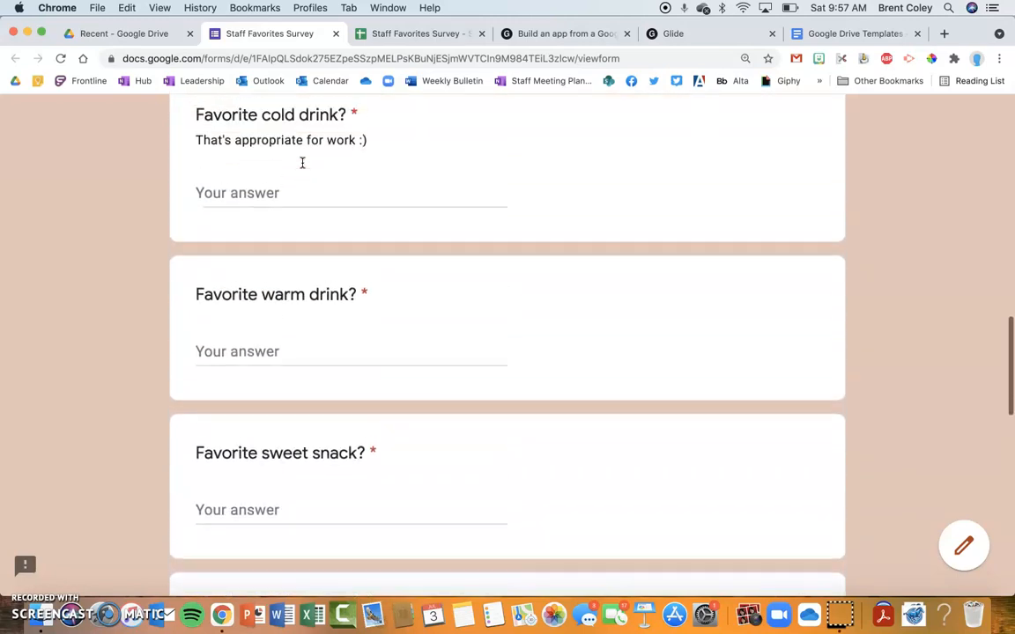
scroll(down, 3)
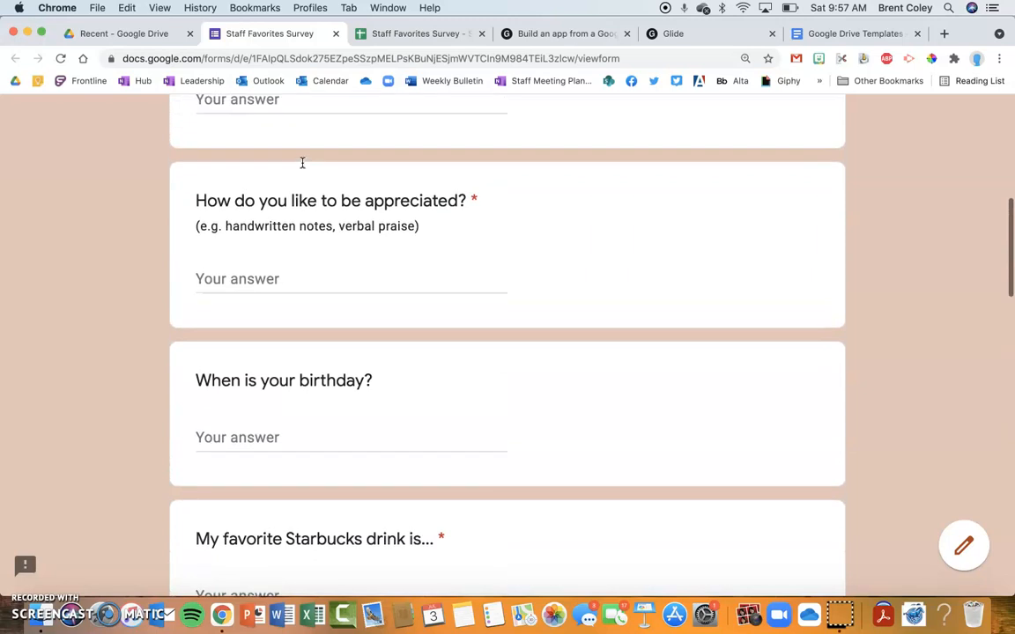
scroll(up, 3)
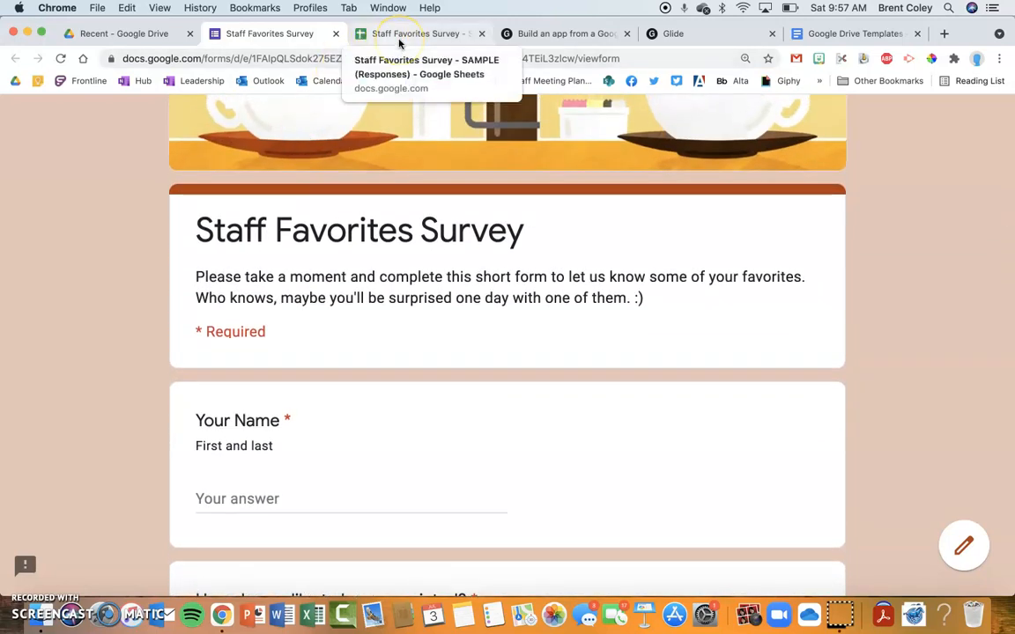
- Bring up the Staff Favorites Survey (Responses) sheet and scroll across columns to T-shirt size
click(418, 34)
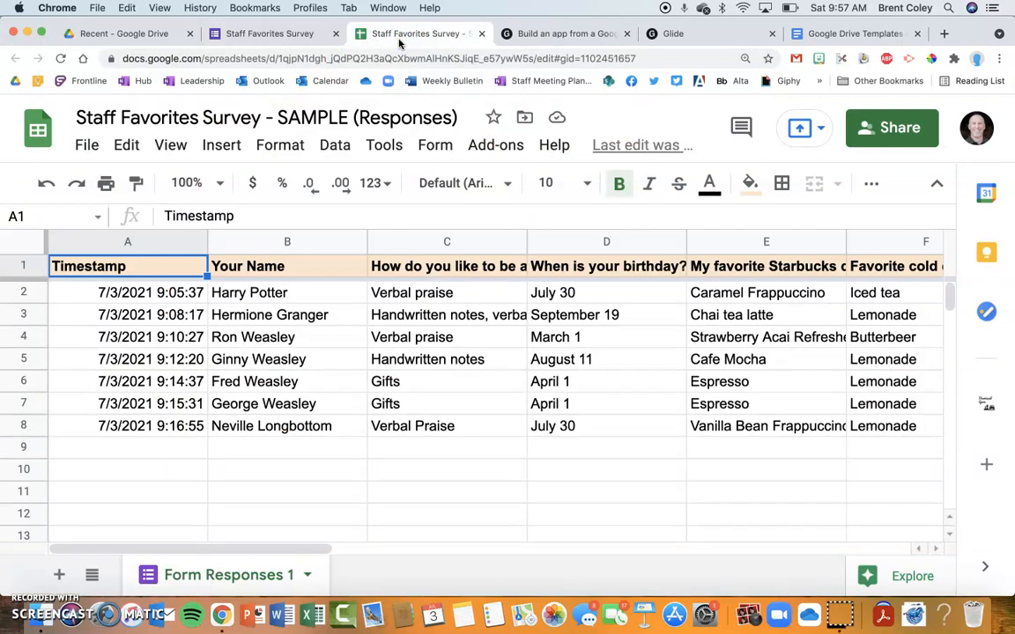
mouse_move(383, 144)
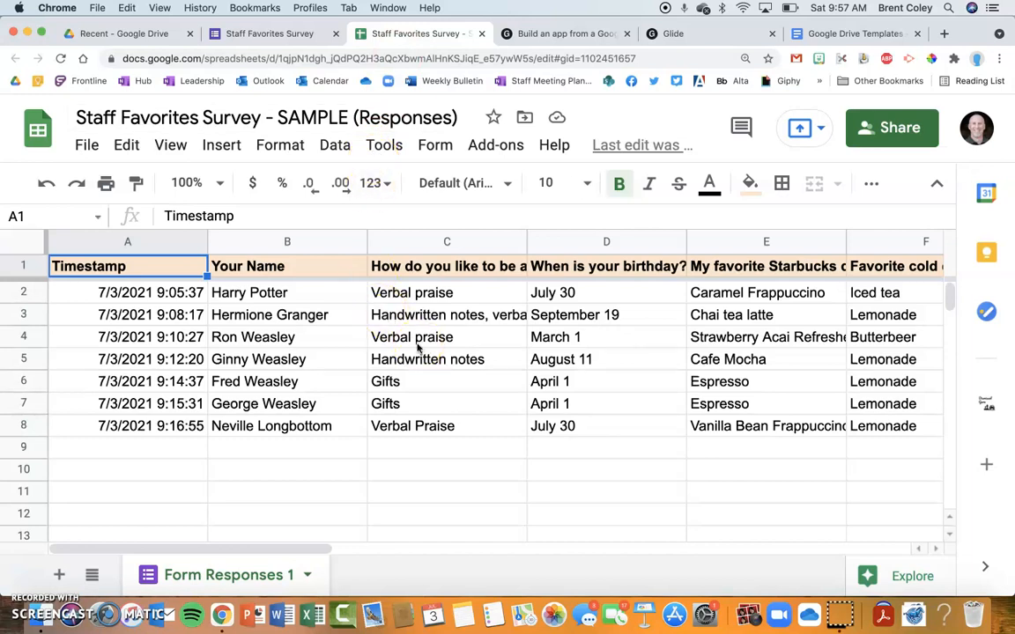
scroll(right, 3)
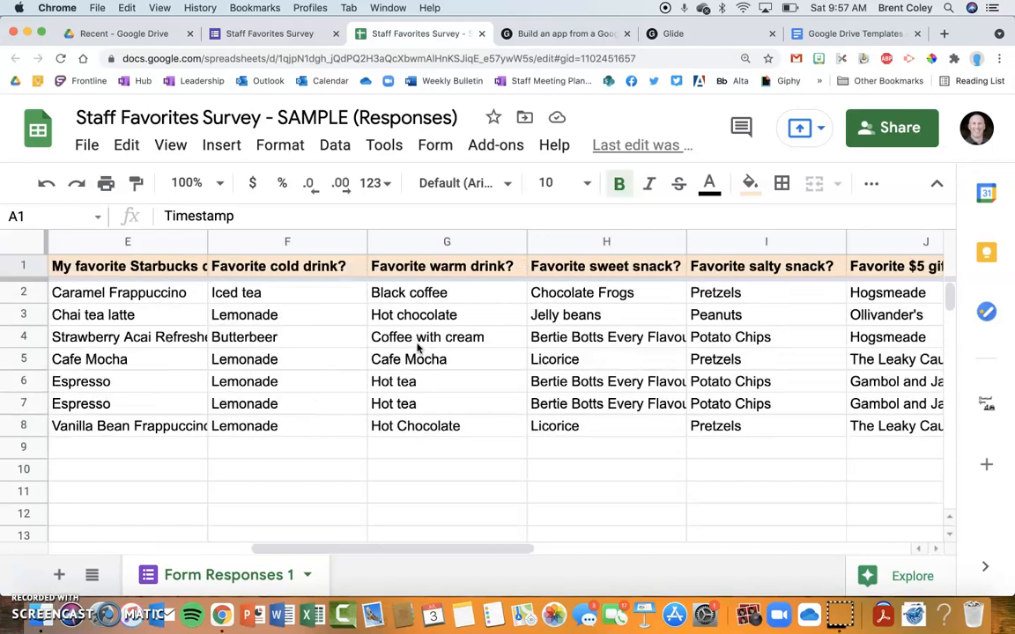
scroll(right, 3)
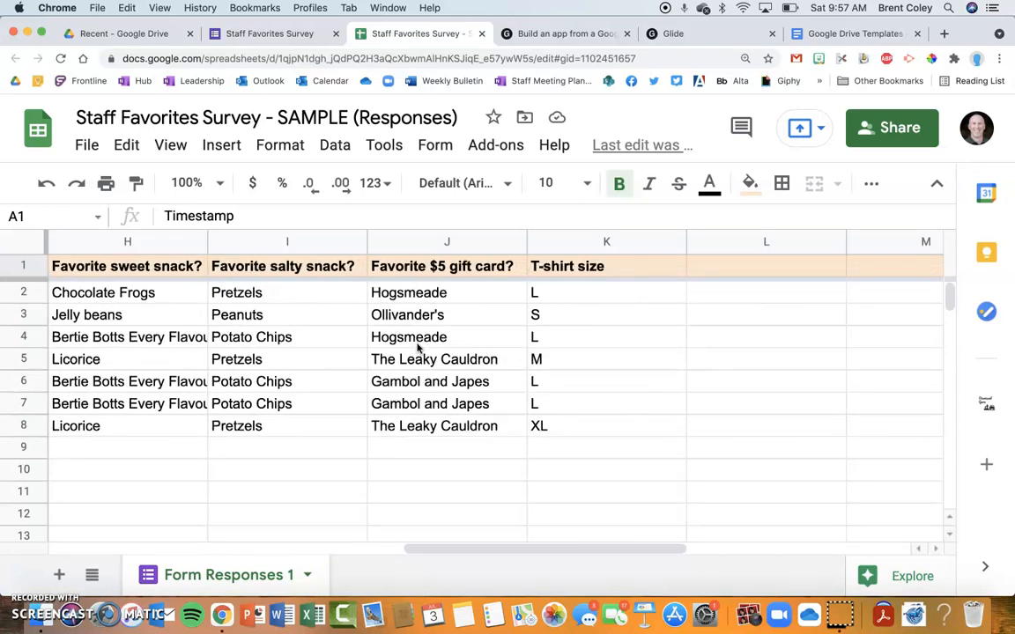
scroll(left, 3)
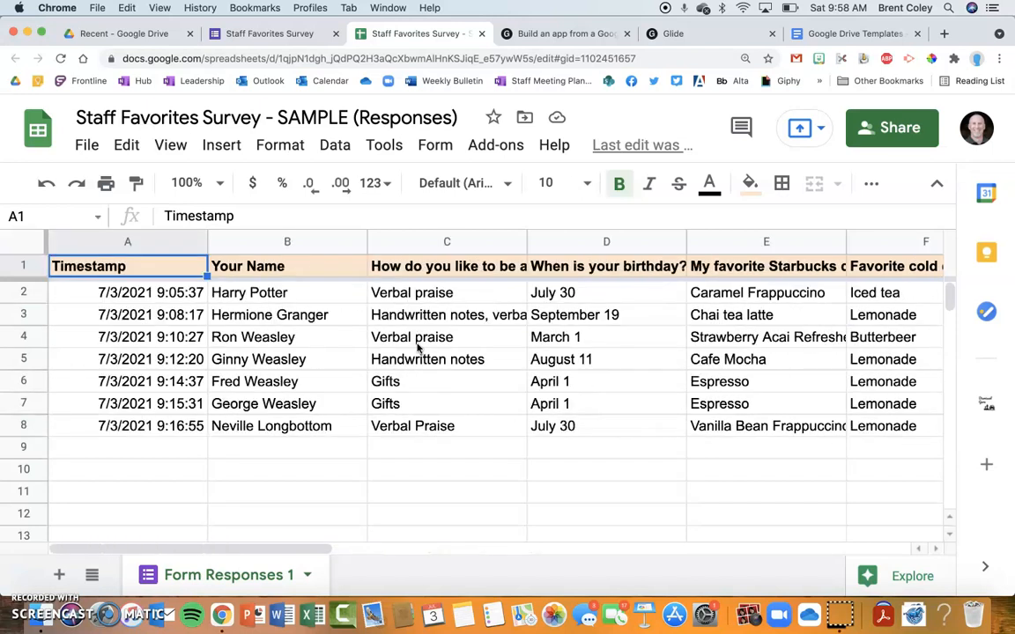
mouse_move(650, 322)
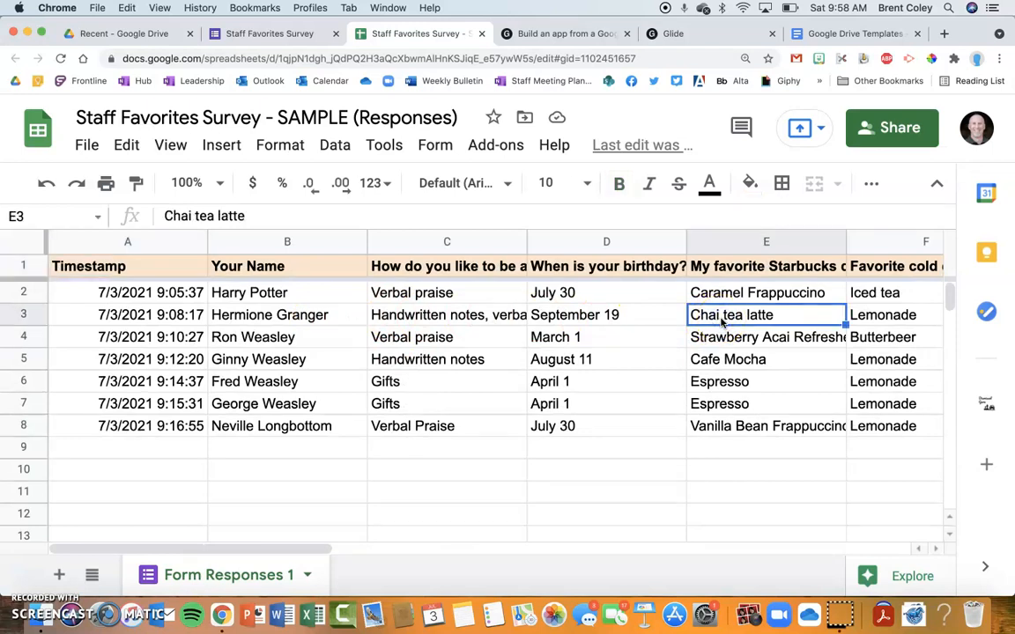
scroll(right, 3)
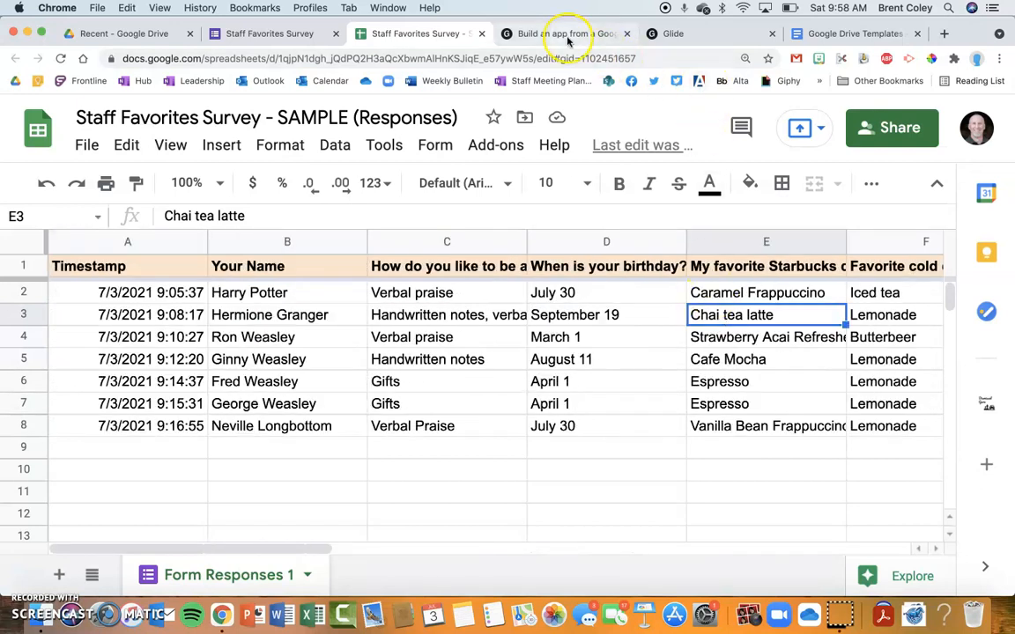
- Switch between the Glide homepage and the responses sheet, ending back on glideapps.com
click(564, 33)
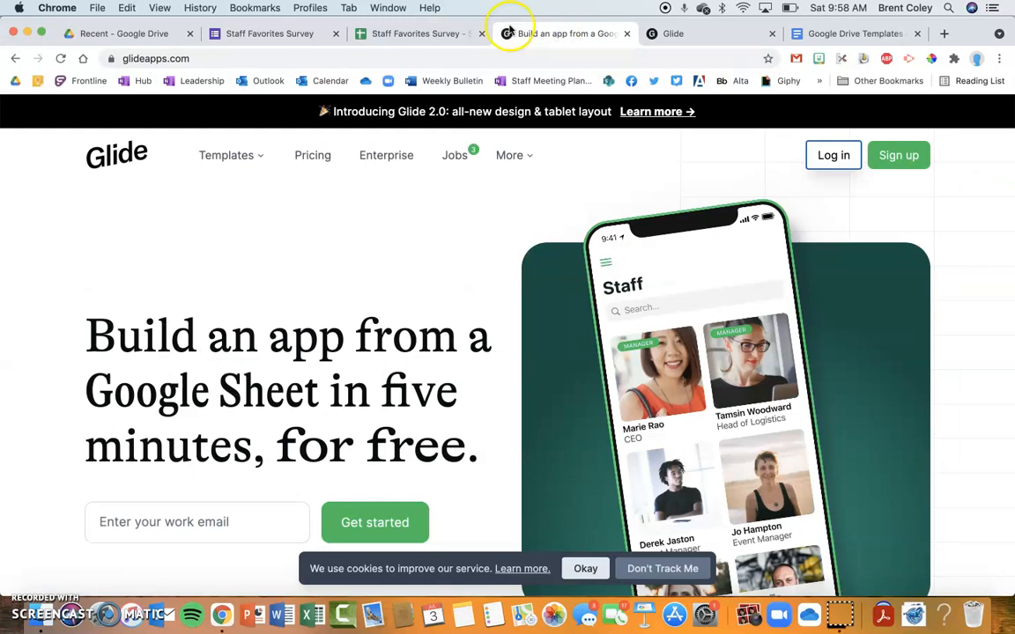
click(414, 34)
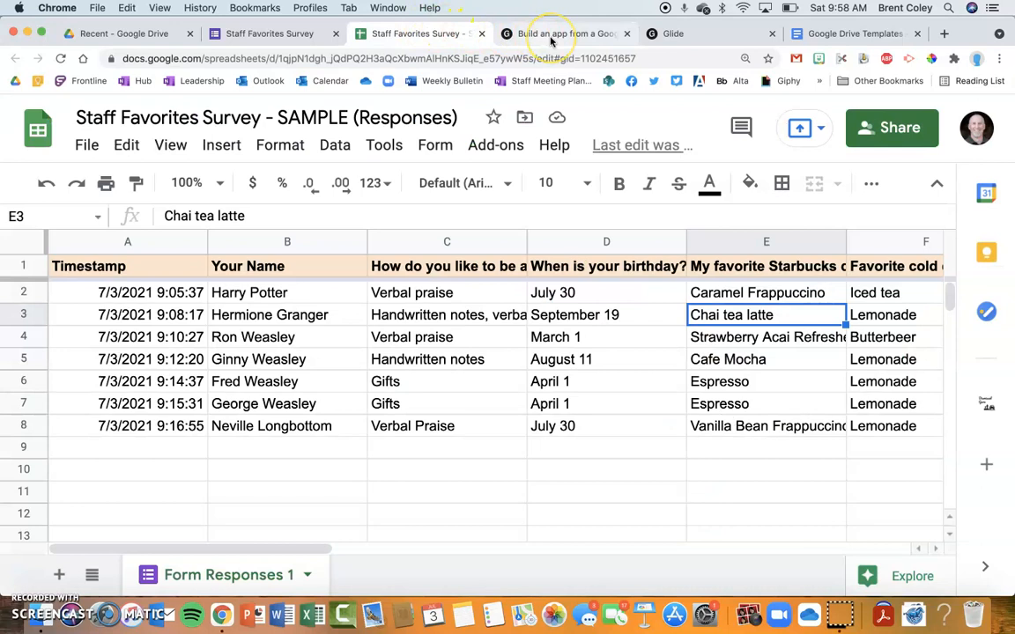
click(564, 33)
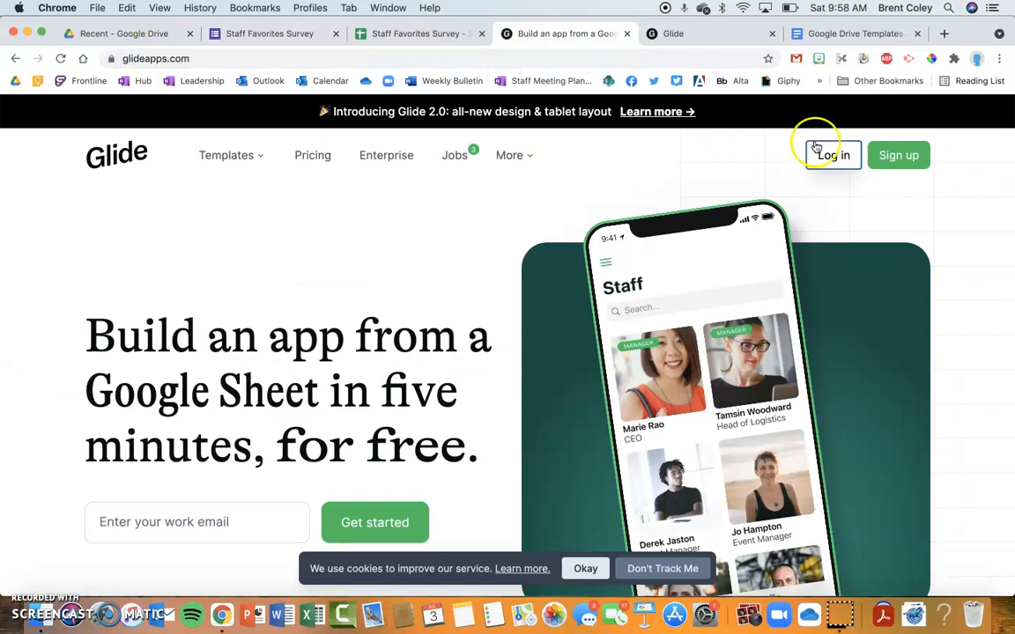
mouse_move(709, 35)
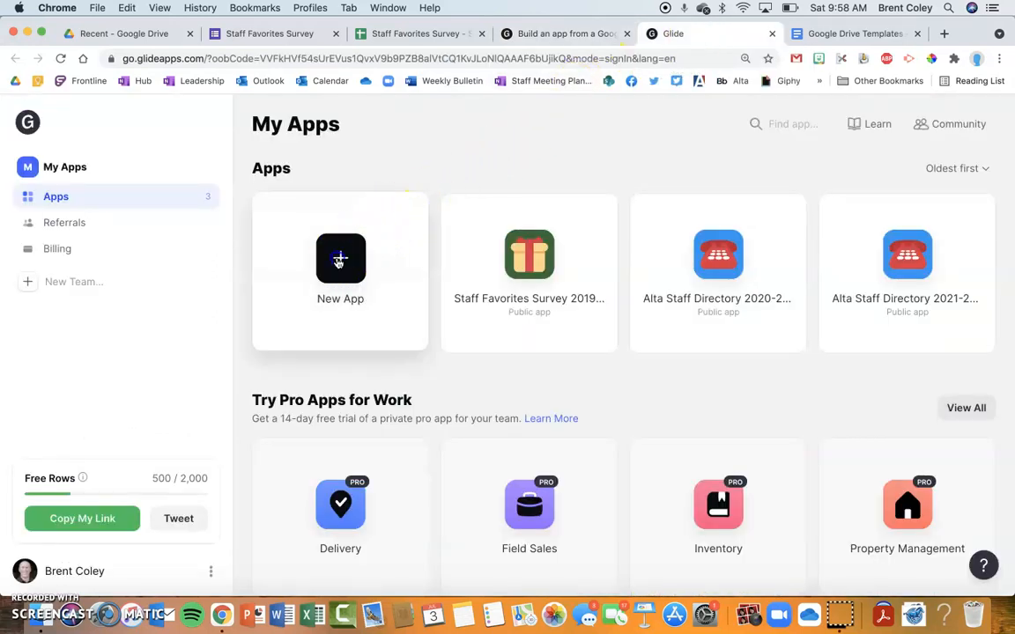
- Create a new Phone app named 'SAMPLE Staff Favorites'
click(340, 264)
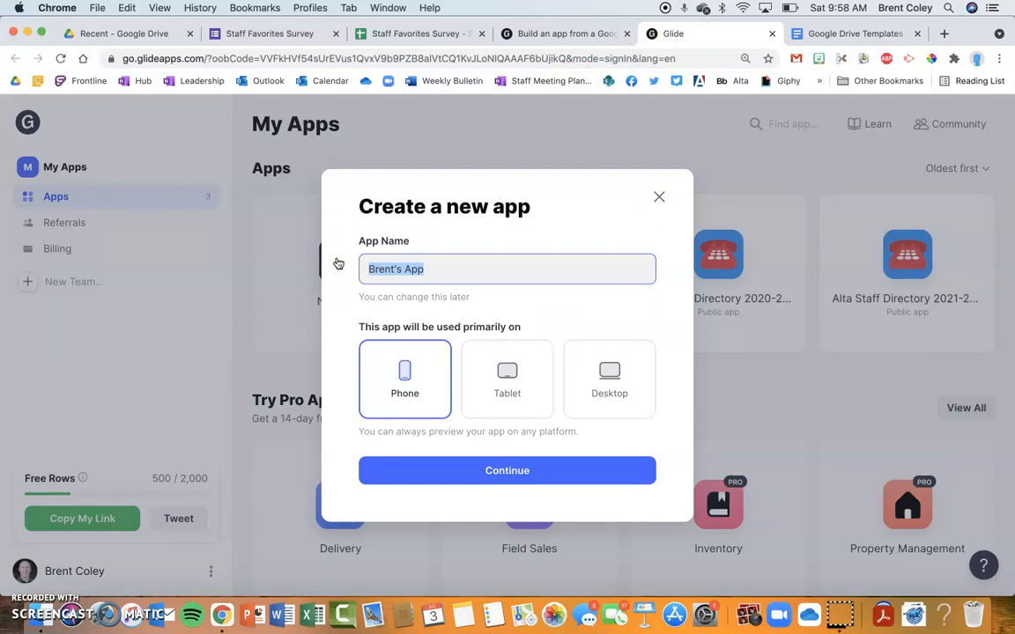
text(St)
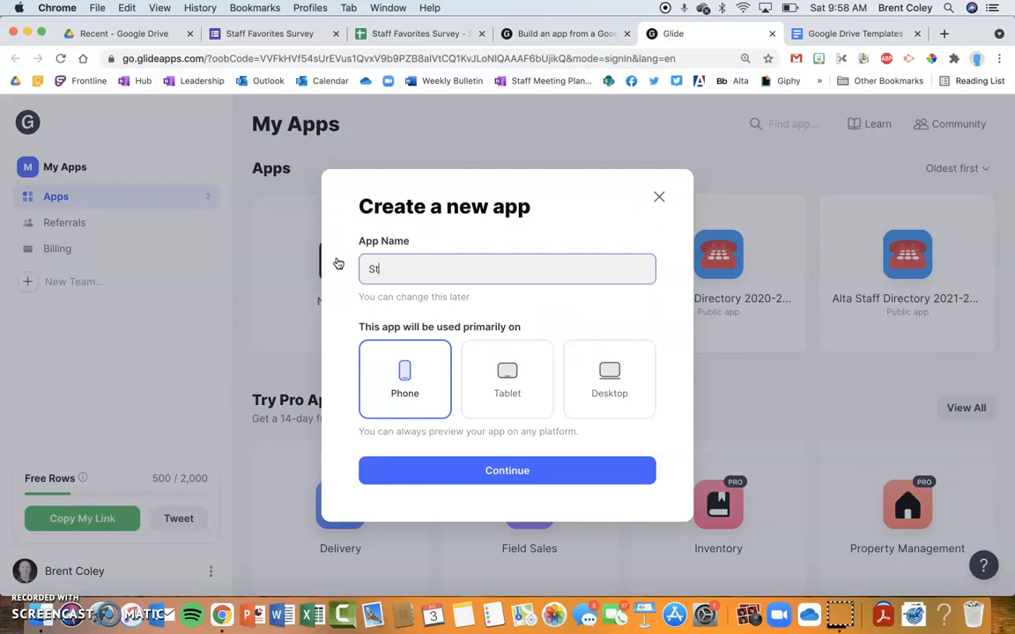
text(SAMPLE)
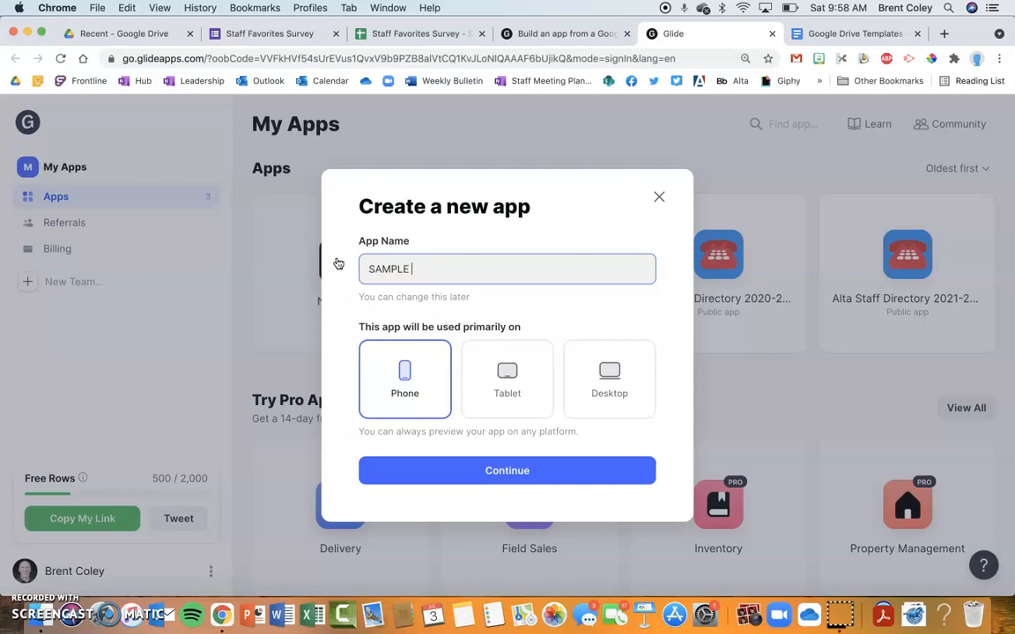
text(Sta)
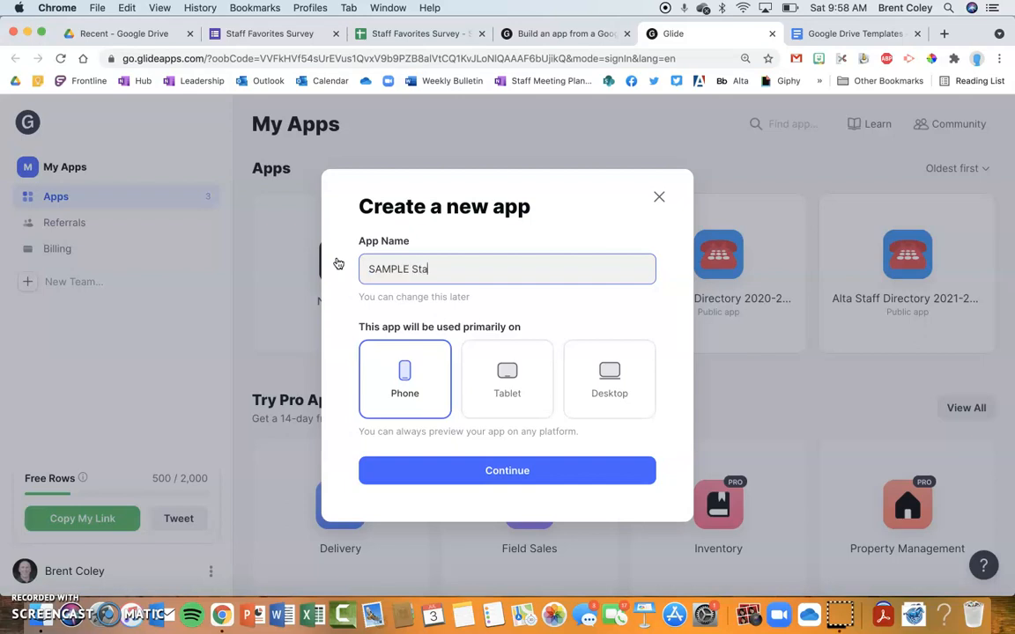
text(ff Favorites)
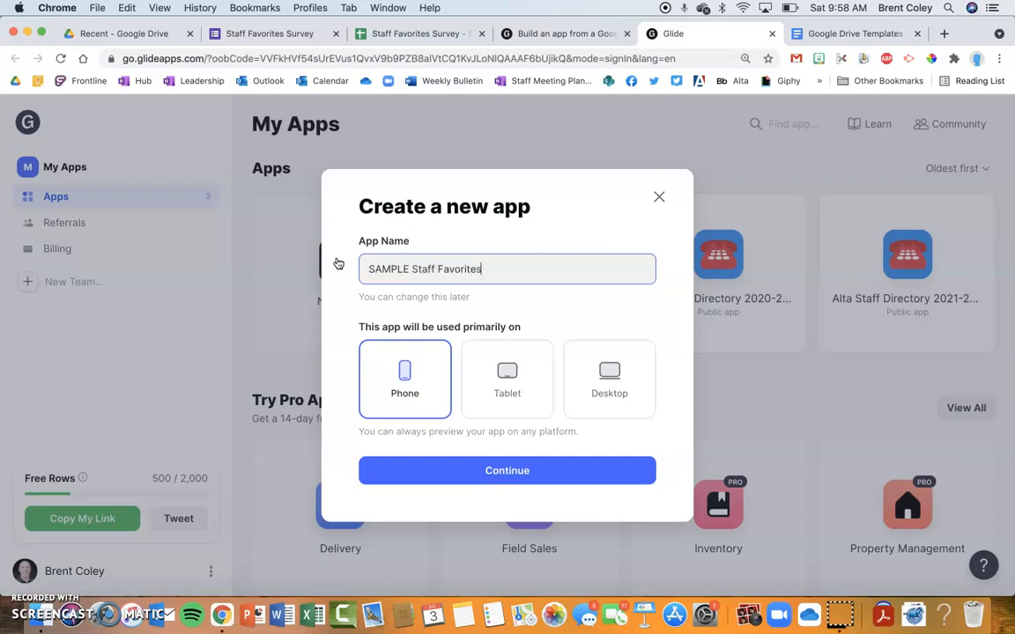
click(404, 373)
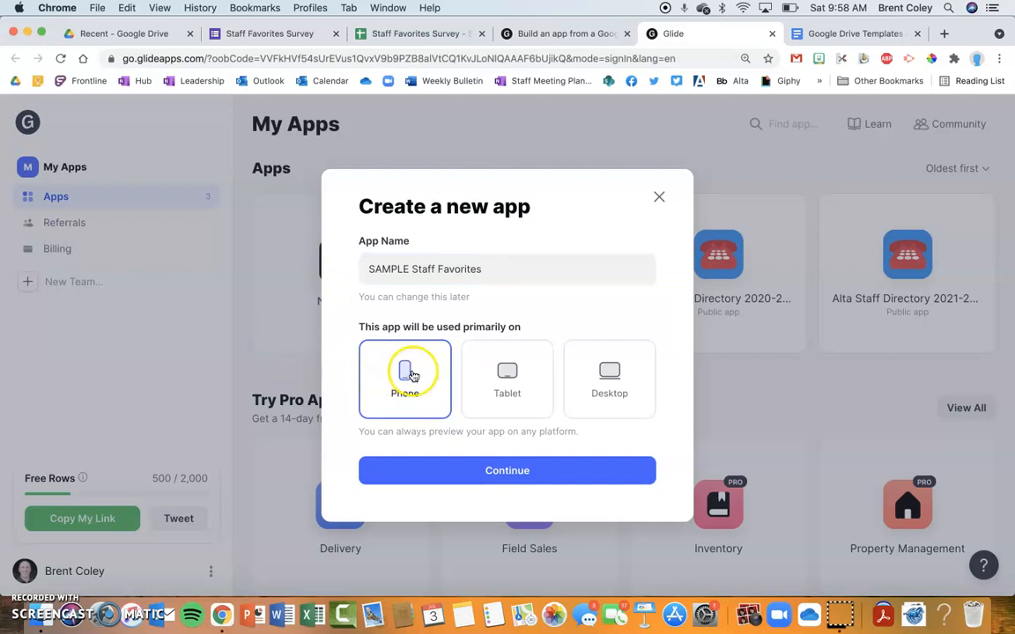
click(506, 470)
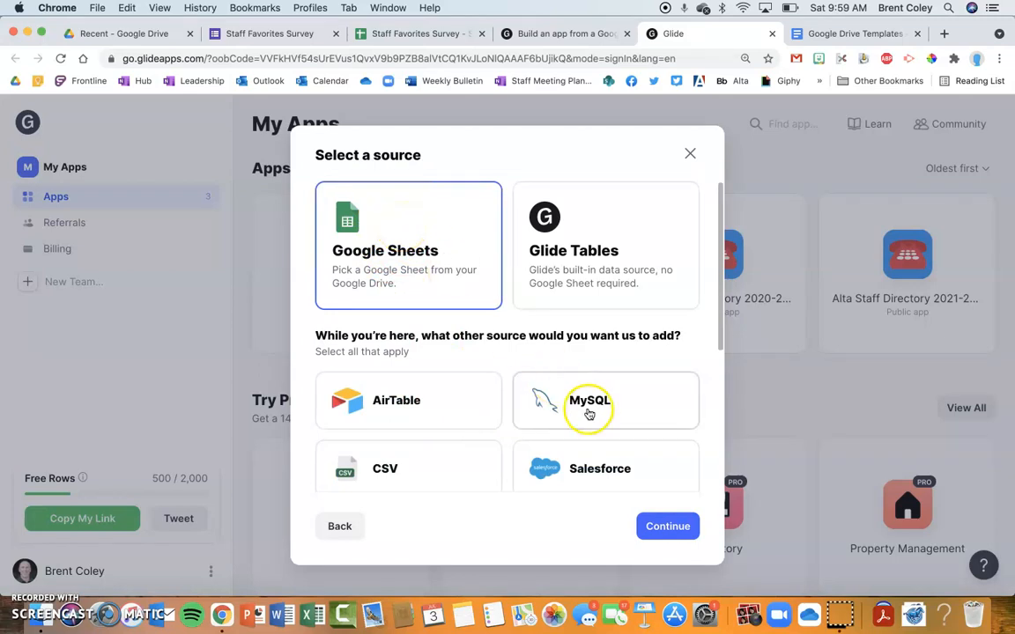
- Connect Google Sheets with the survey owner's account and select the Staff Favorites Survey - SAMPLE (Responses) file
click(667, 526)
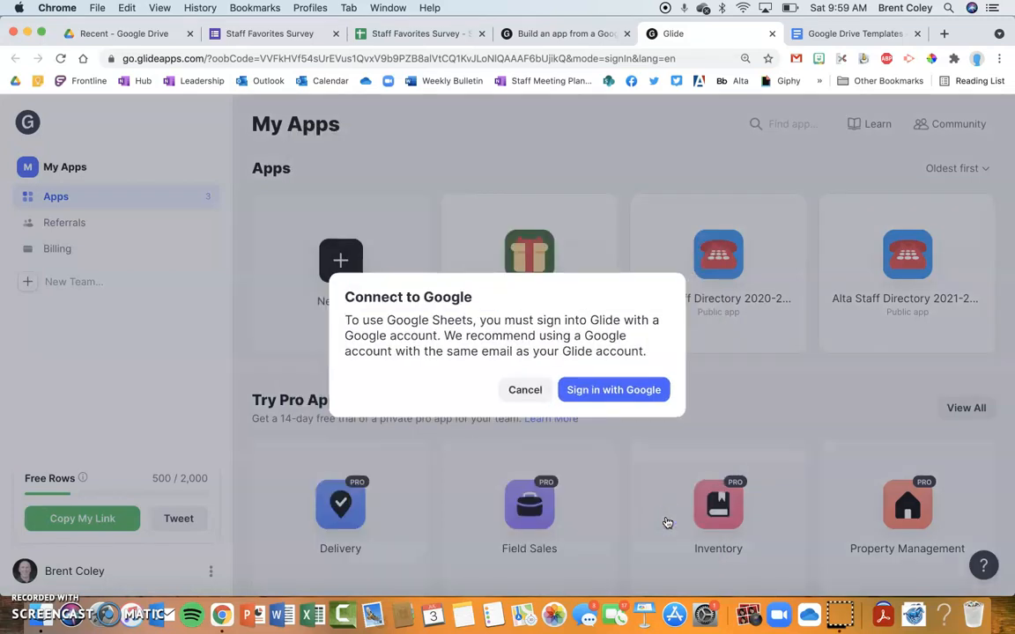
click(613, 390)
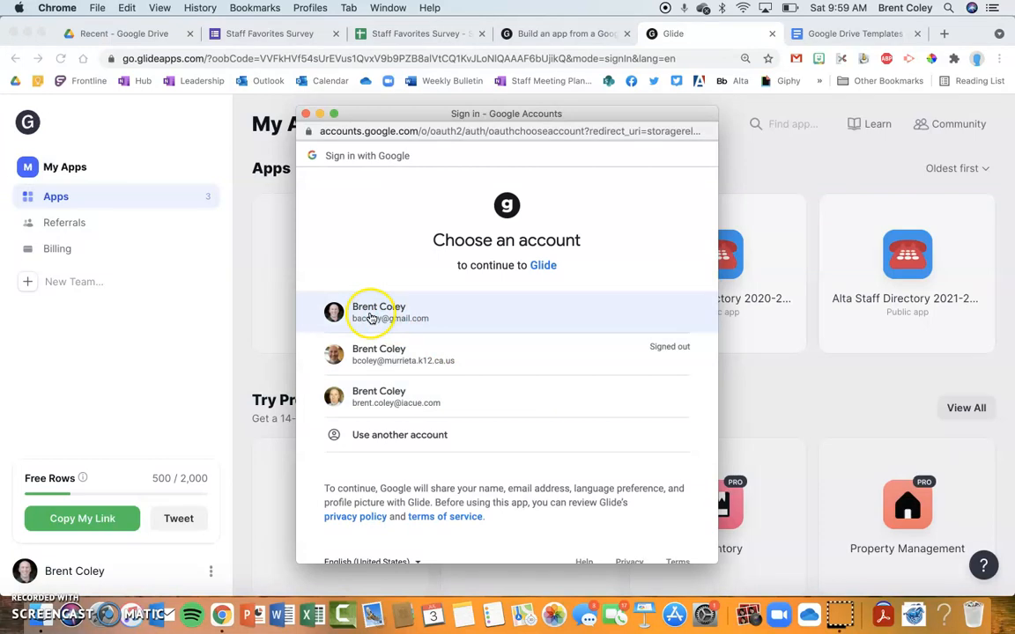
click(379, 312)
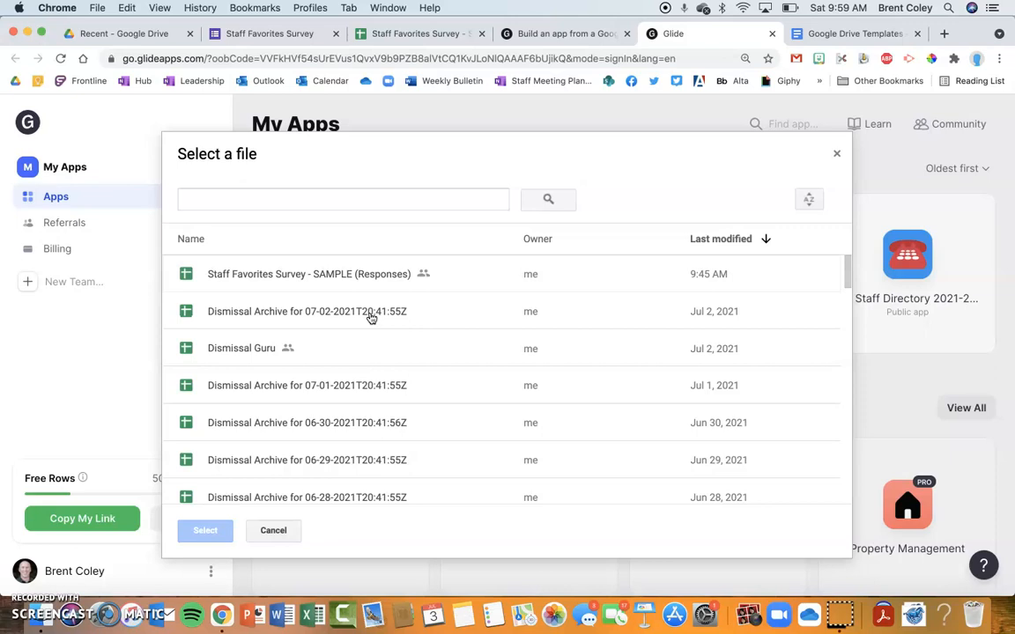
mouse_move(268, 274)
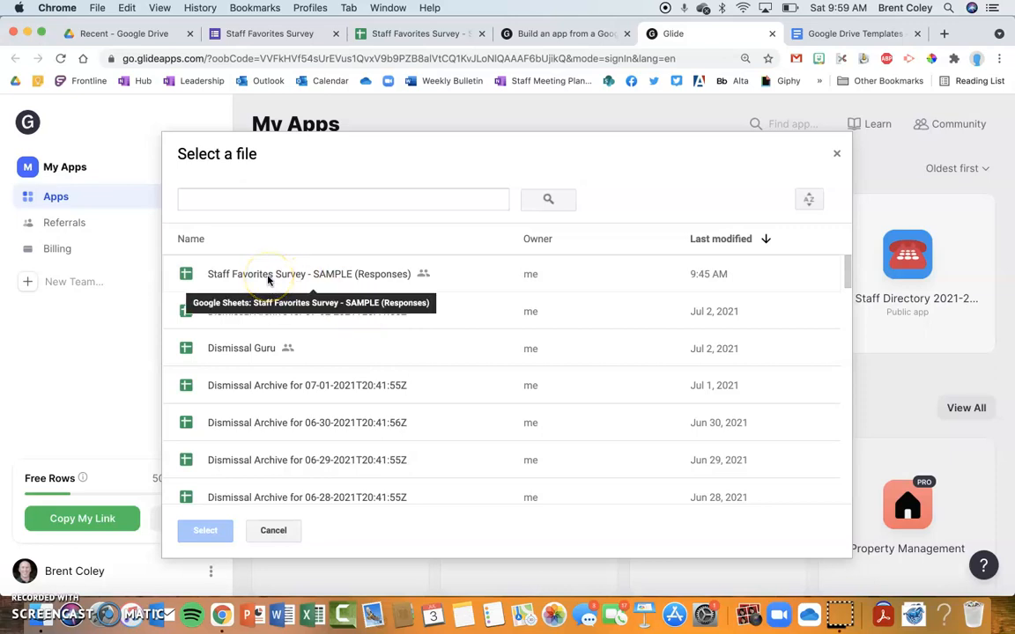
mouse_move(282, 317)
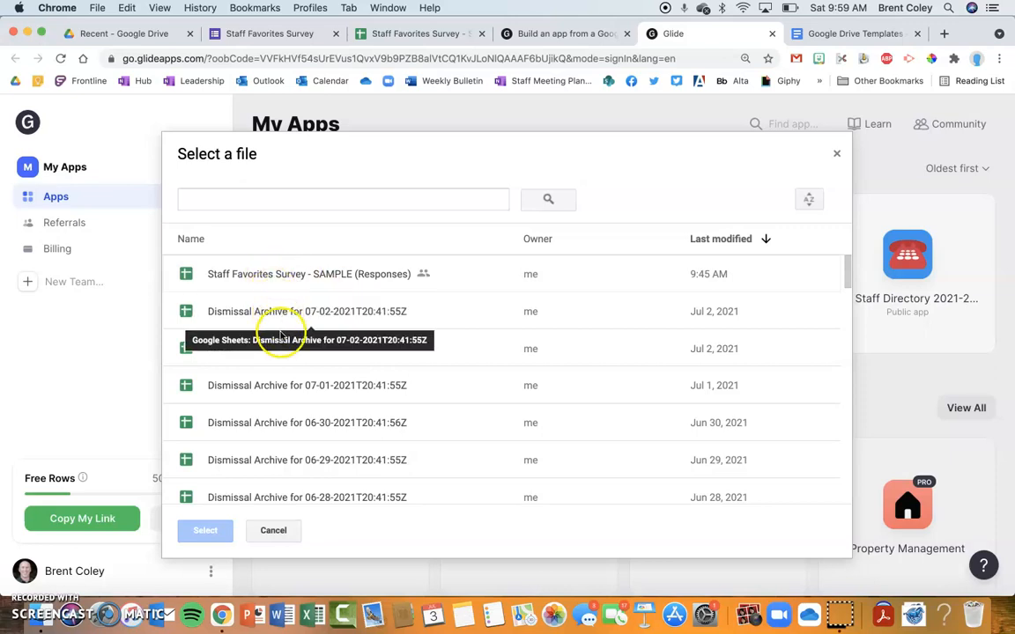
mouse_move(218, 274)
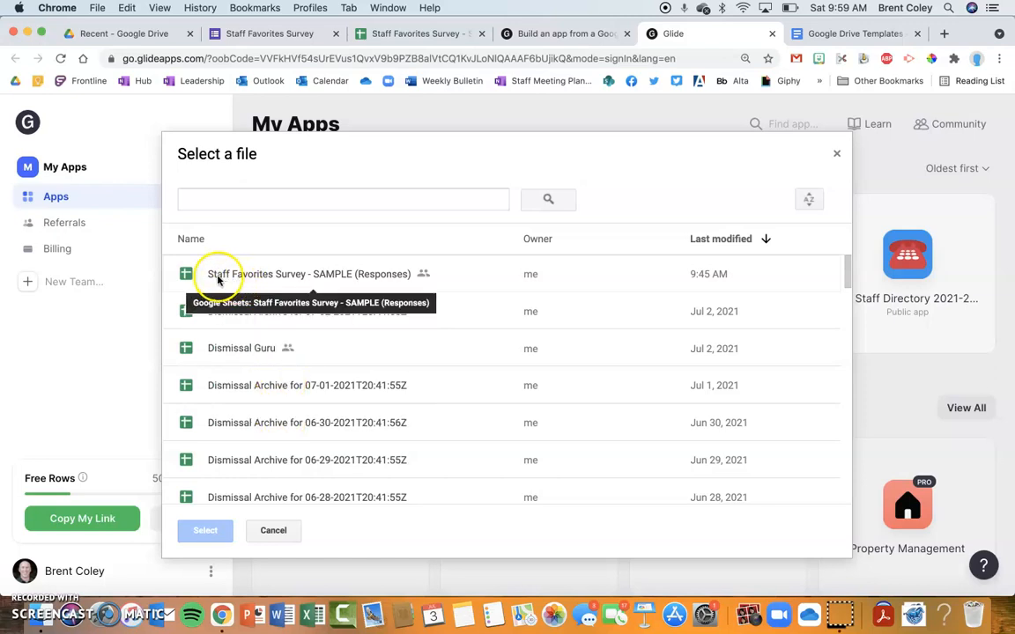
mouse_move(339, 274)
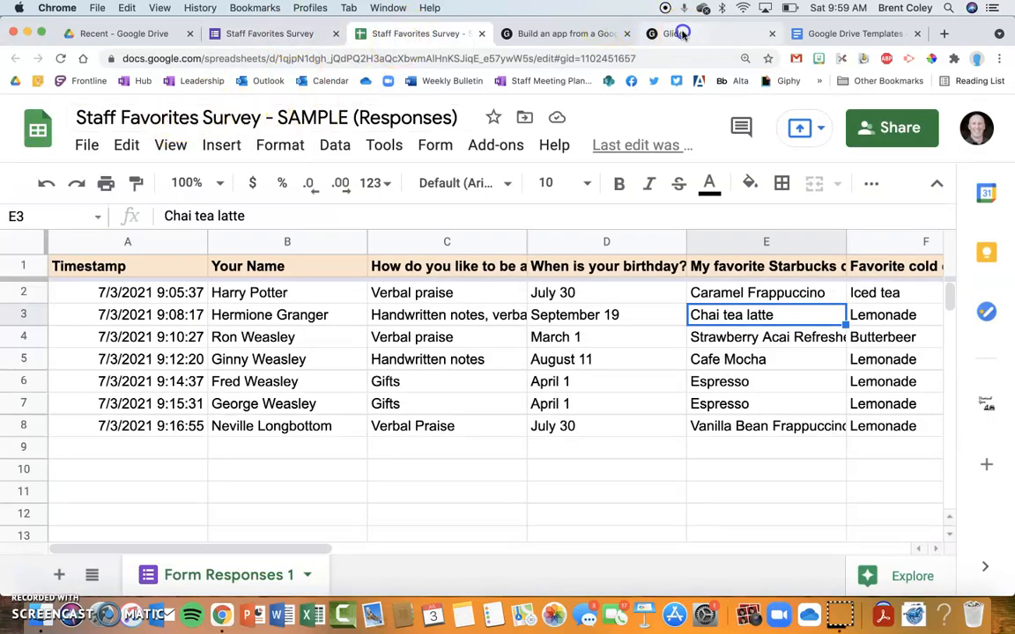
click(672, 33)
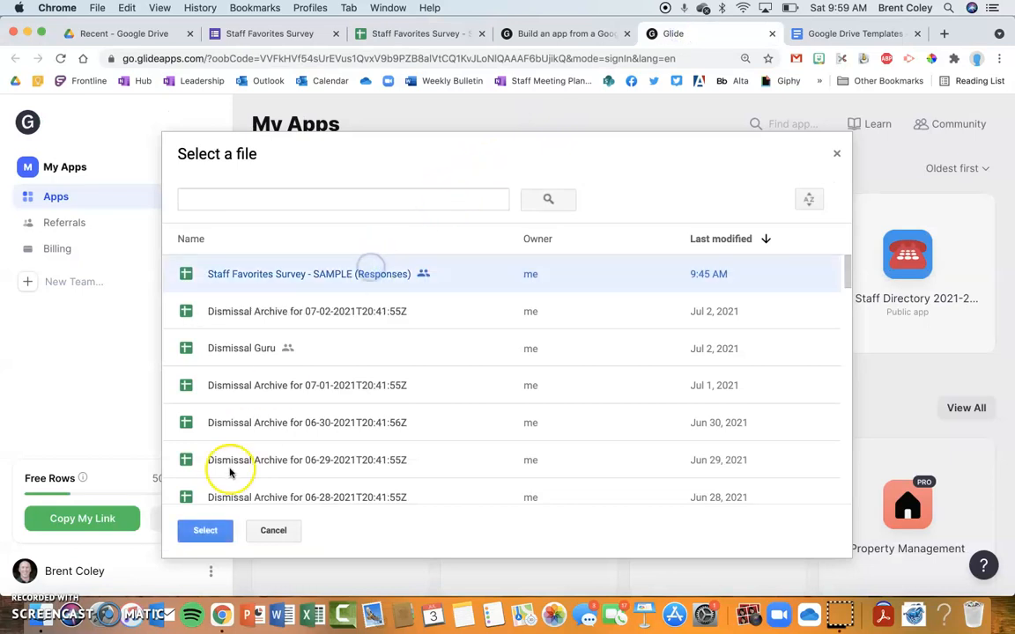
click(205, 531)
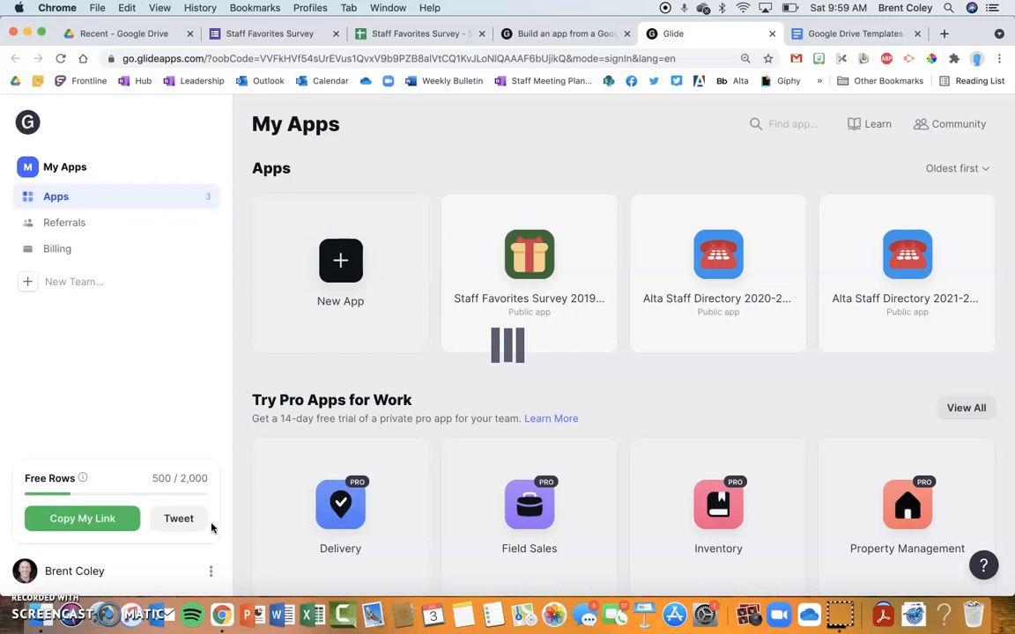
- Open the generated app and compare its seven respondents against the responses spreadsheet
click(529, 265)
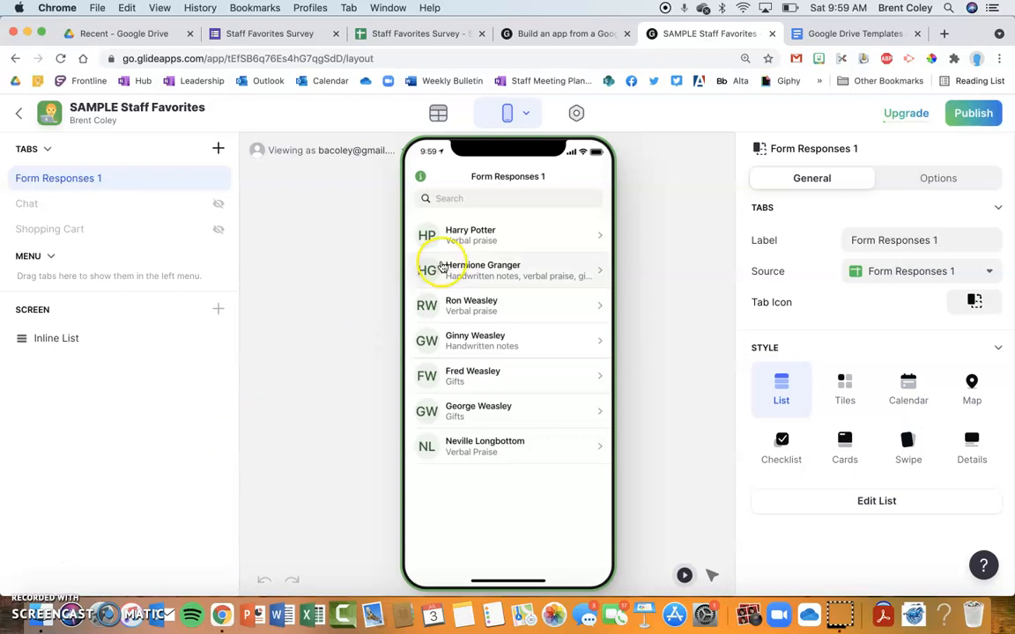
mouse_move(472, 342)
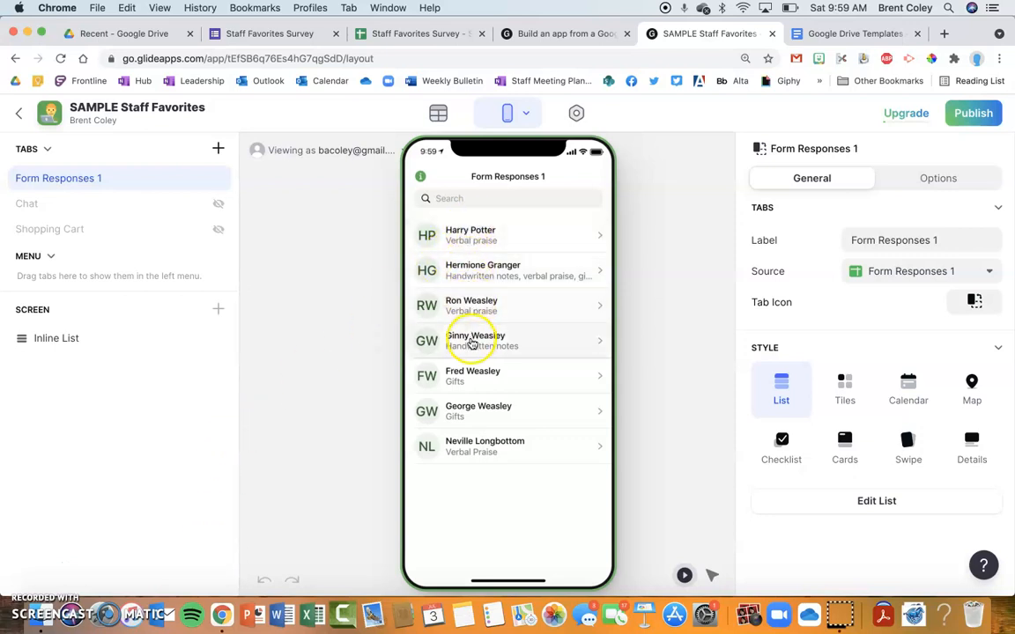
click(418, 33)
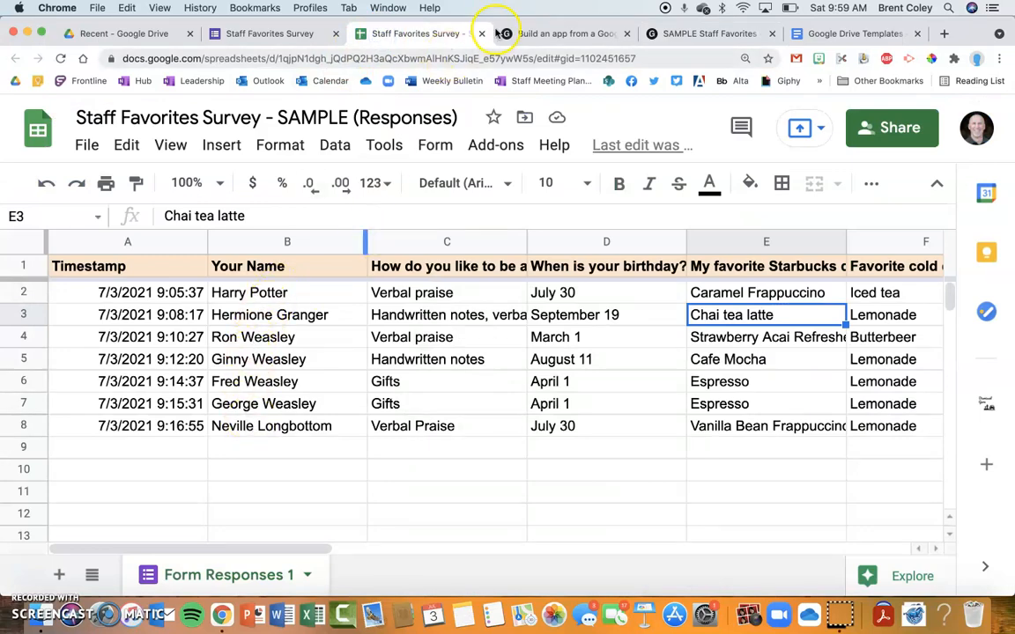
click(710, 34)
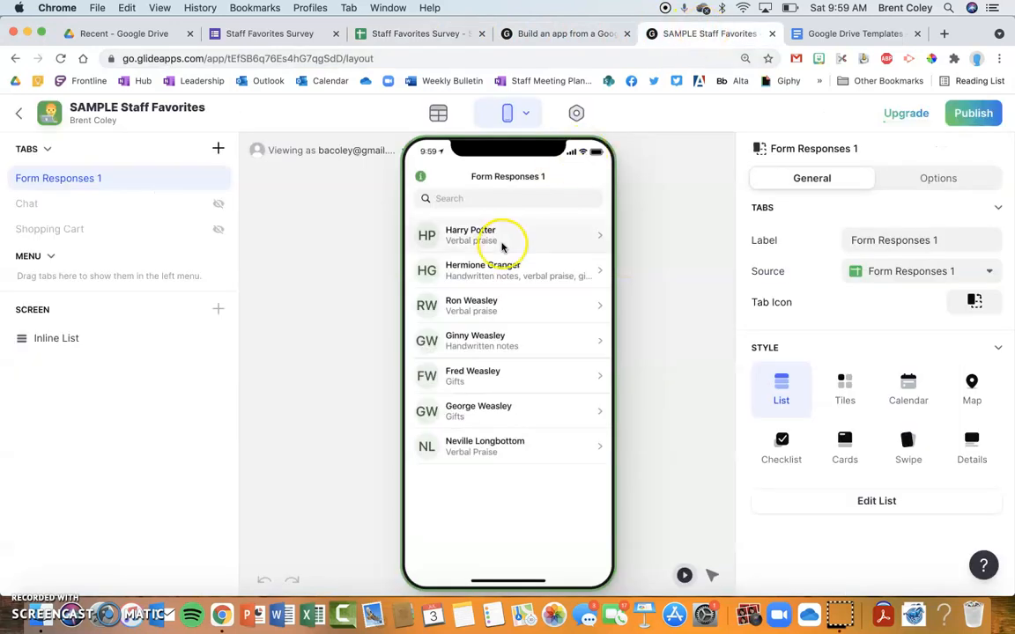
mouse_move(472, 376)
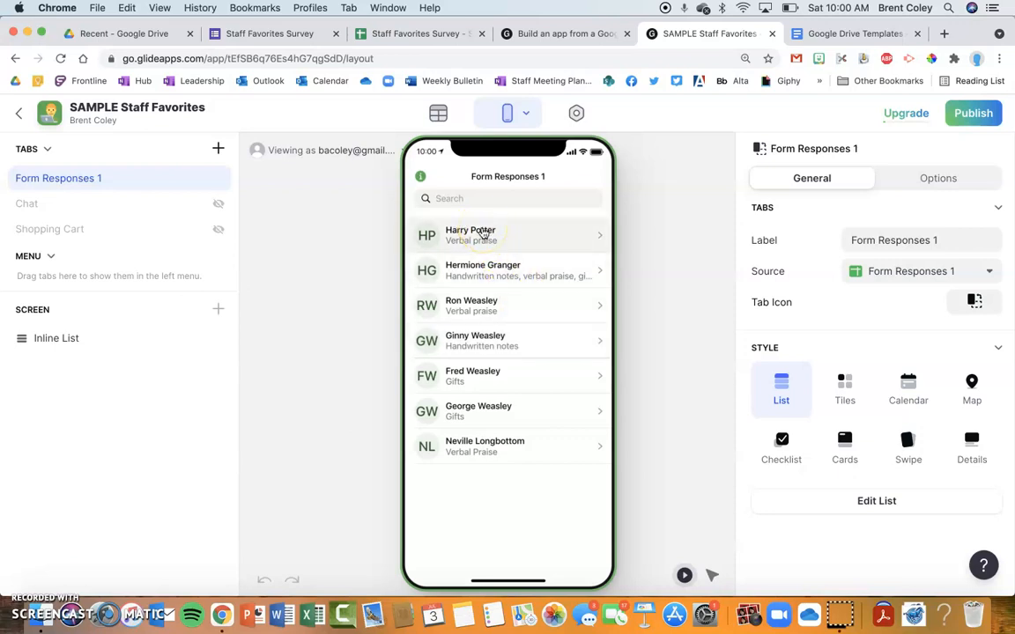
click(469, 235)
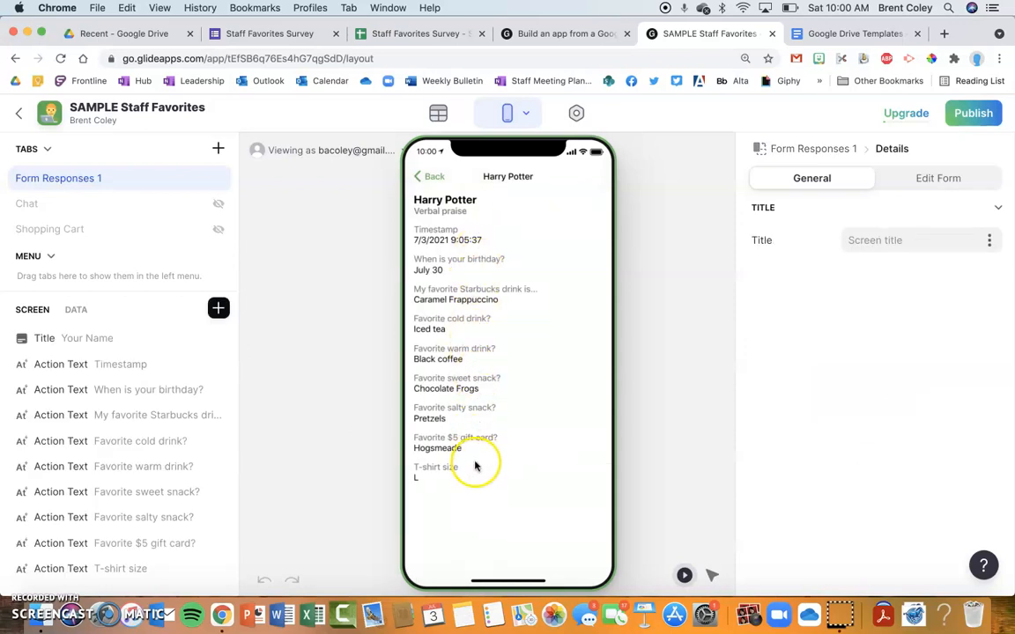
click(429, 176)
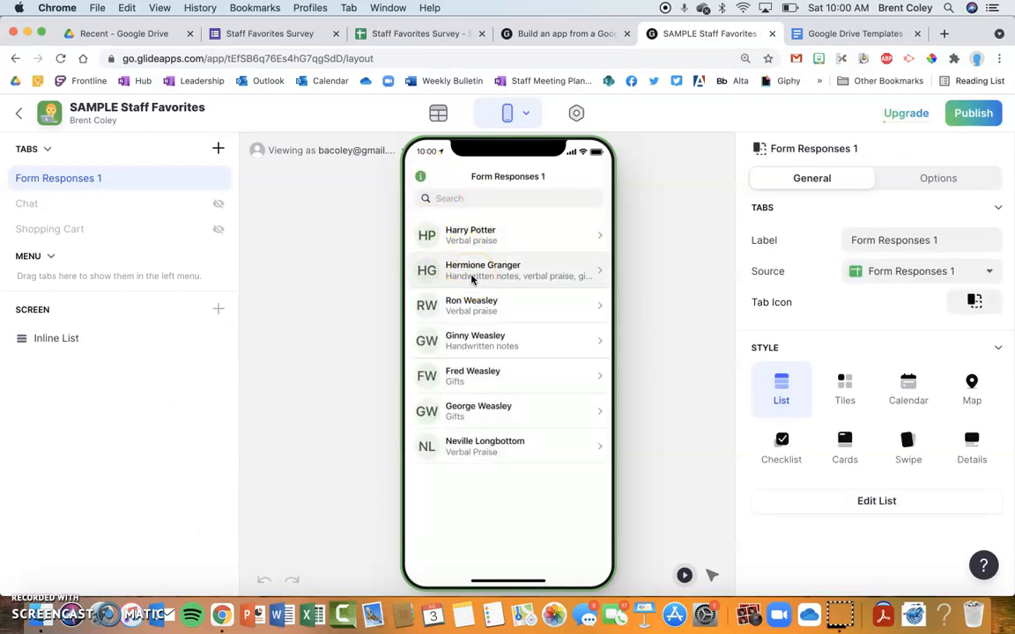
click(508, 271)
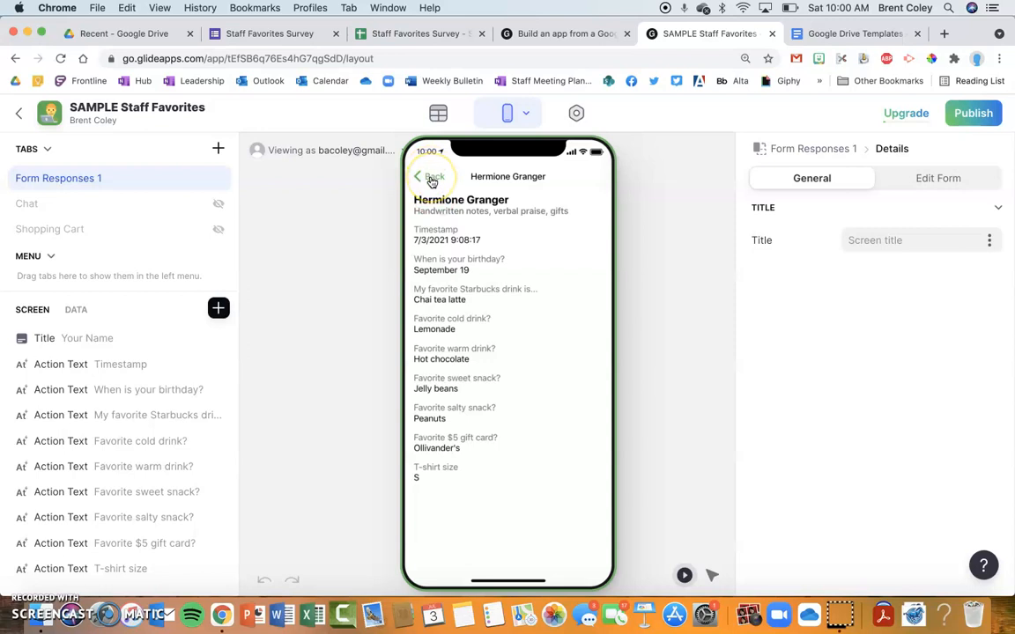
click(431, 176)
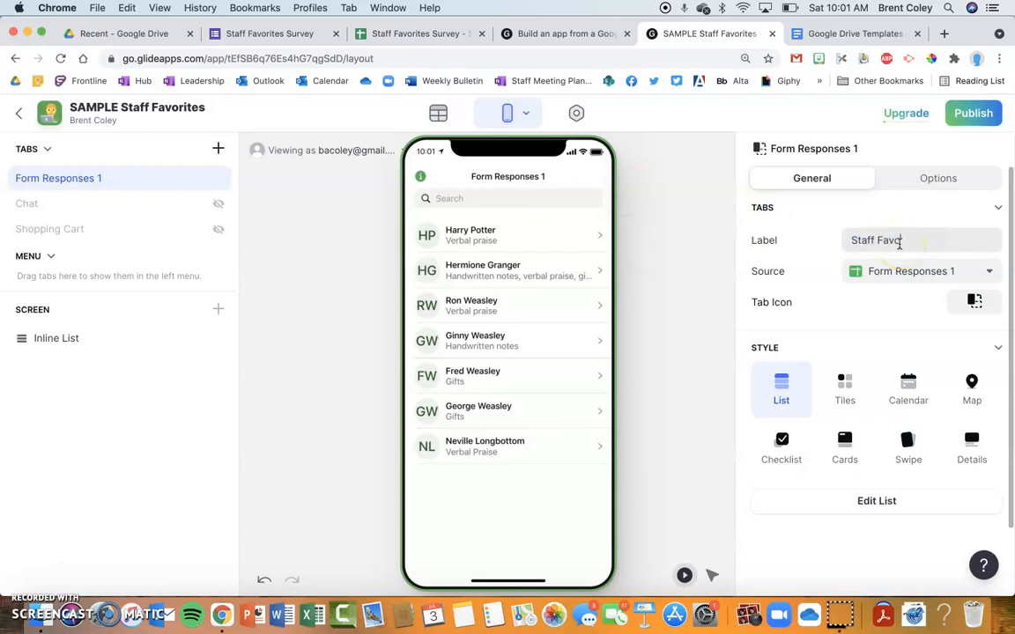
- Label the tab 'Staff Favorites' and keep the List style after trying Tiles
text(Staff Favorites)
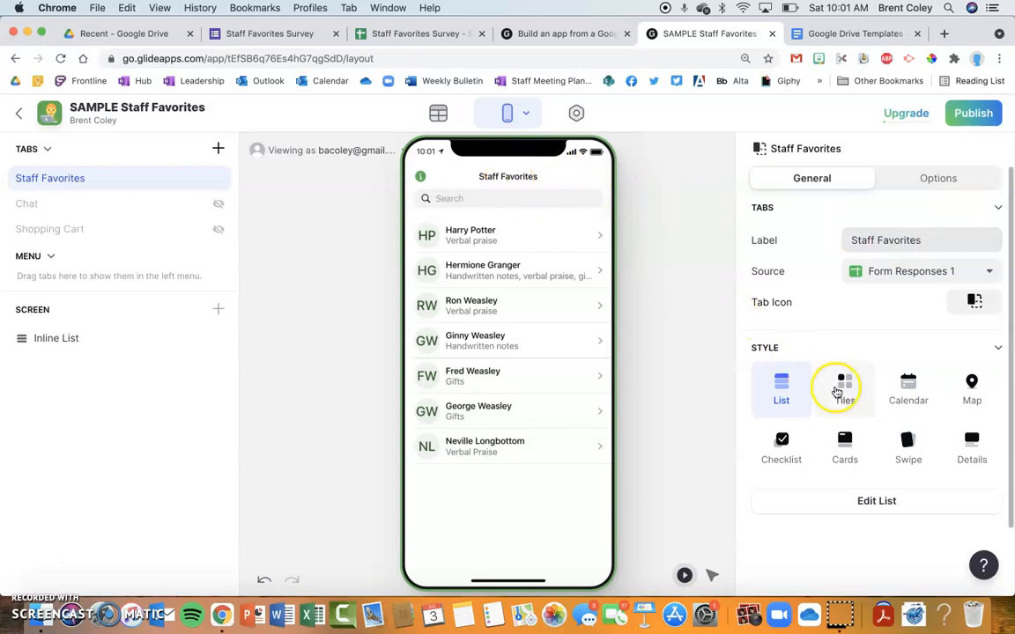
click(844, 389)
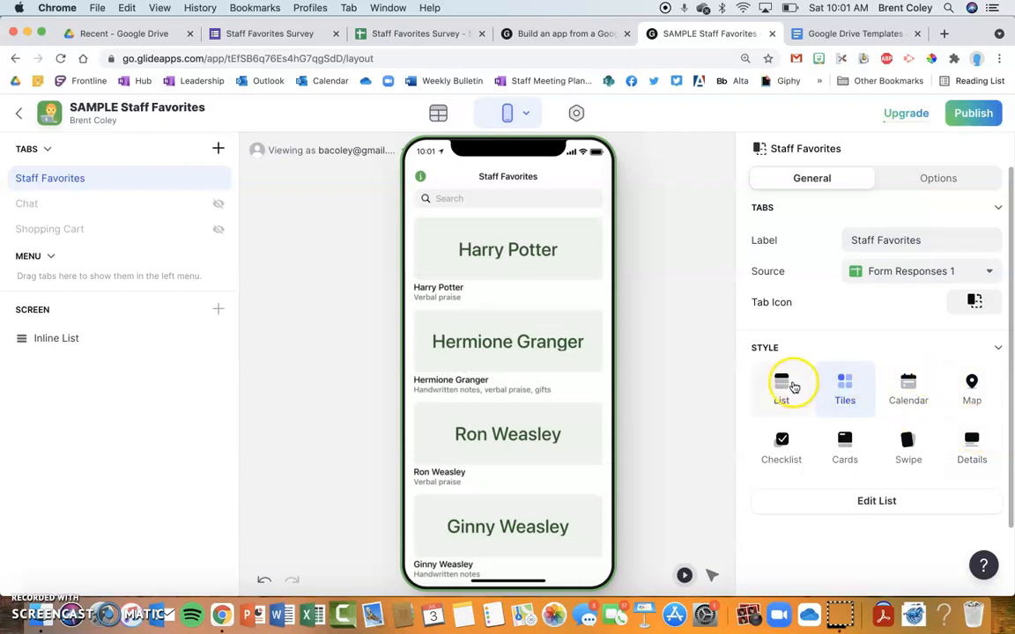
click(782, 388)
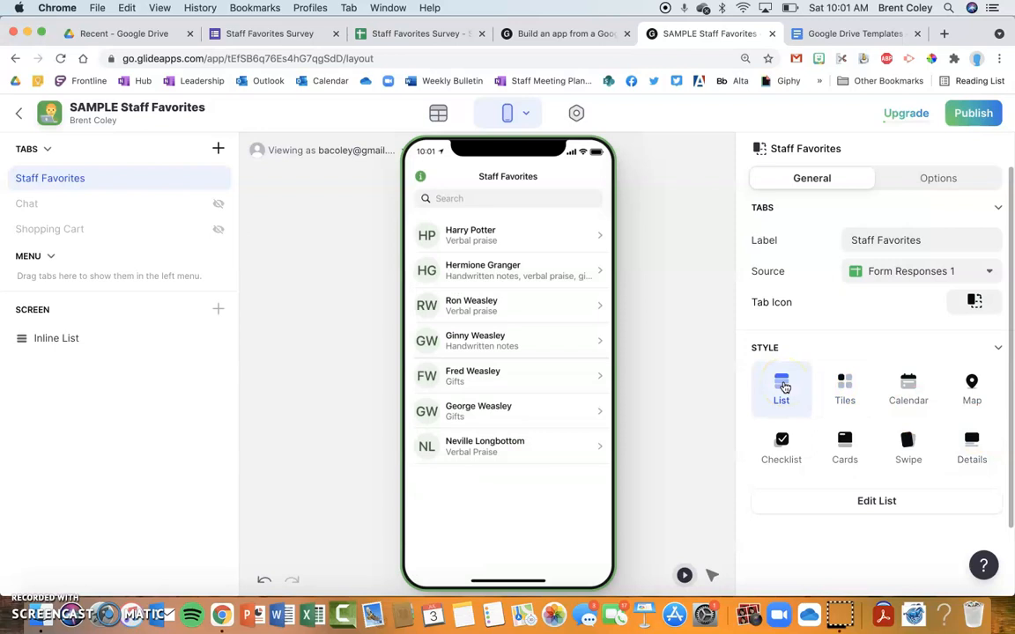
click(576, 113)
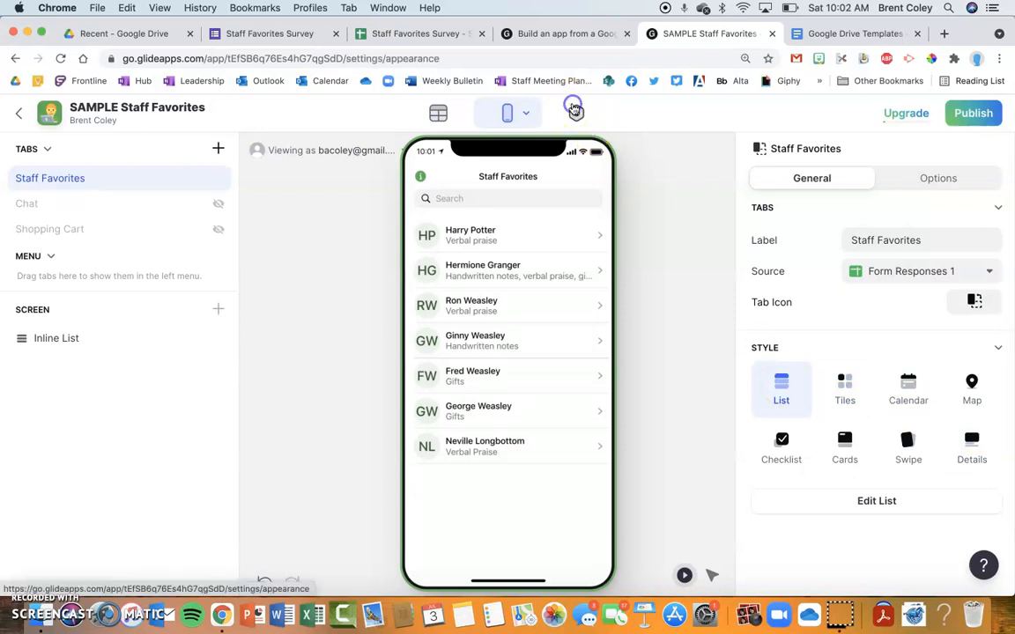
- Set the app's accent colour to teal after trying orange and red-orange swatches
click(576, 113)
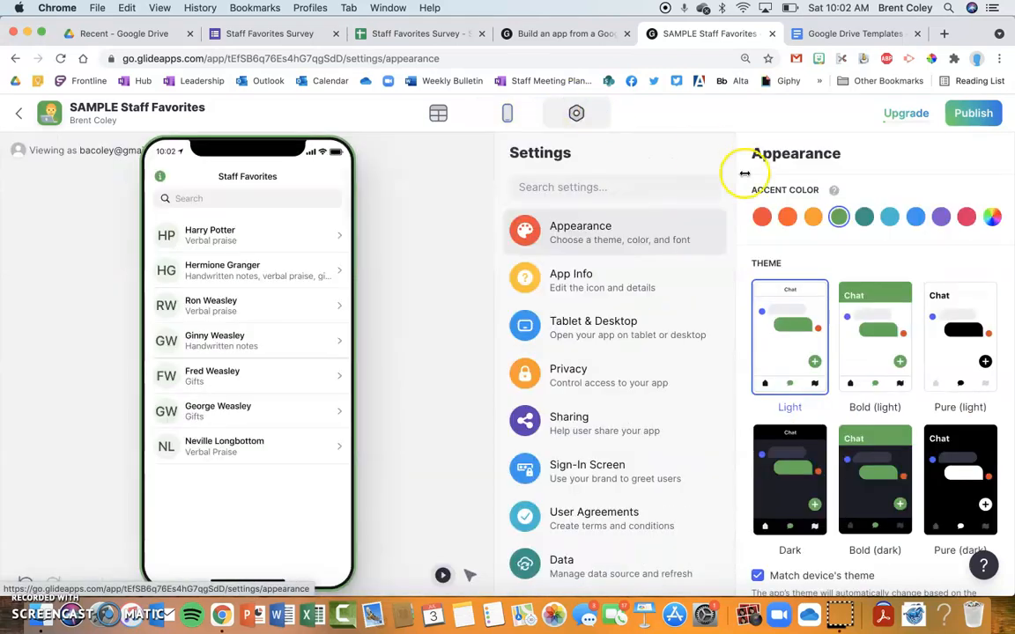
click(788, 217)
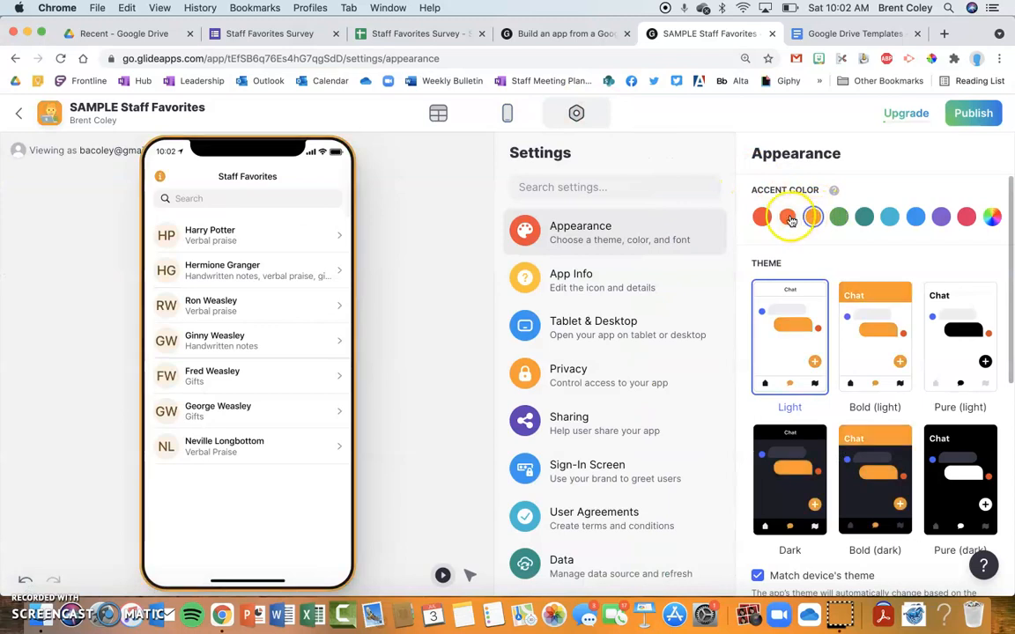
click(762, 216)
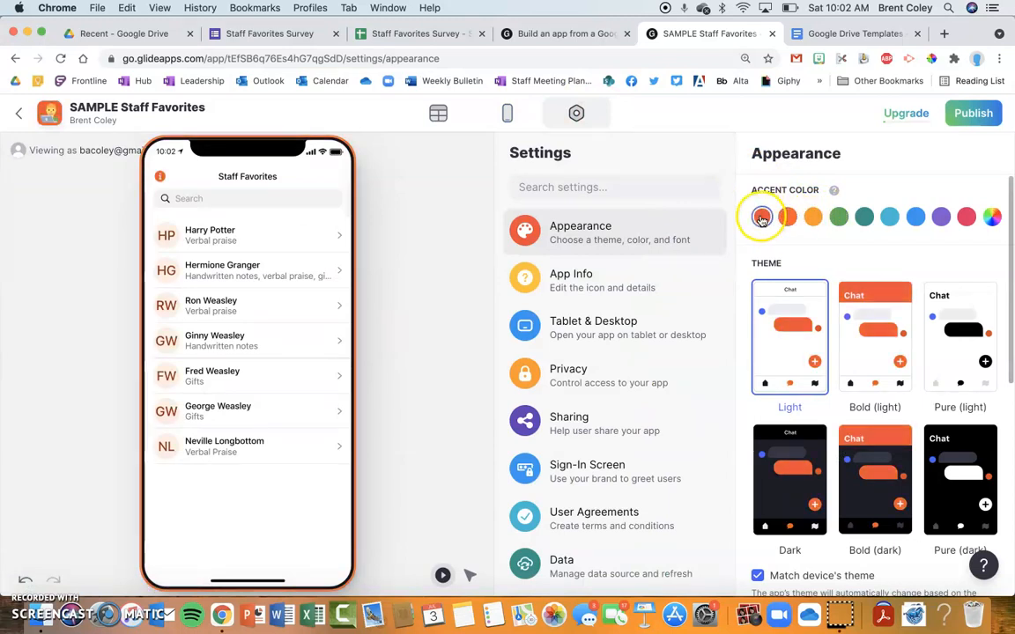
click(864, 217)
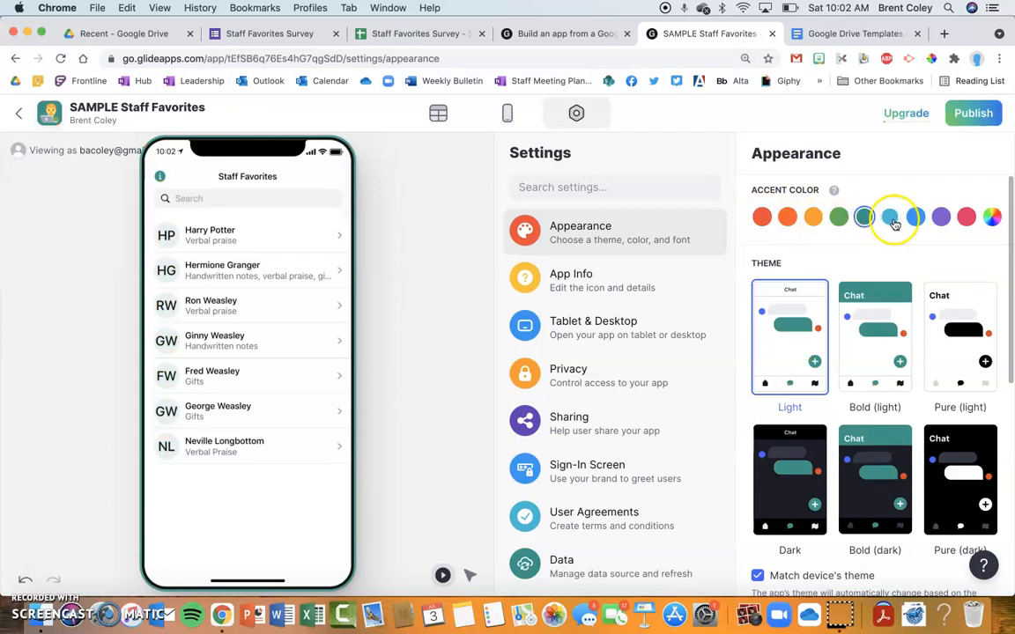
click(915, 217)
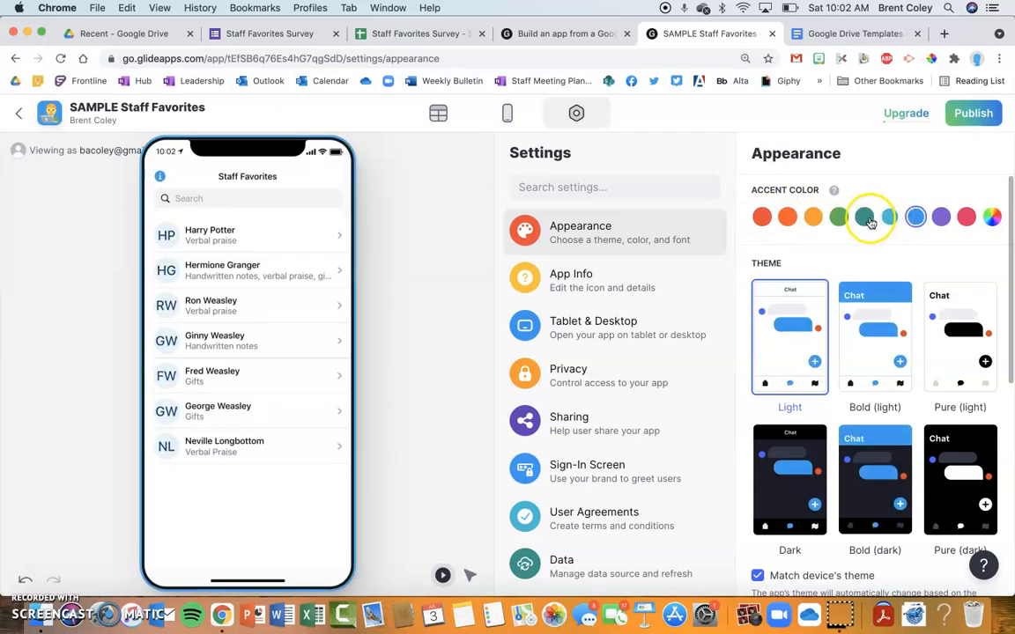
click(864, 216)
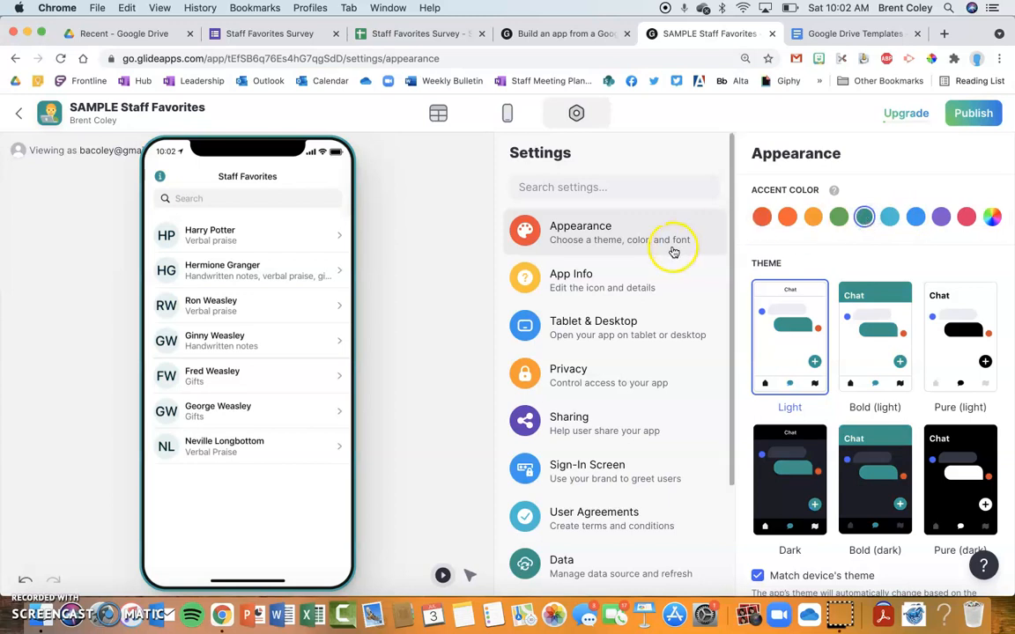
- Apply the Bold (light) theme after previewing the Dark and Bold (dark) themes
click(789, 478)
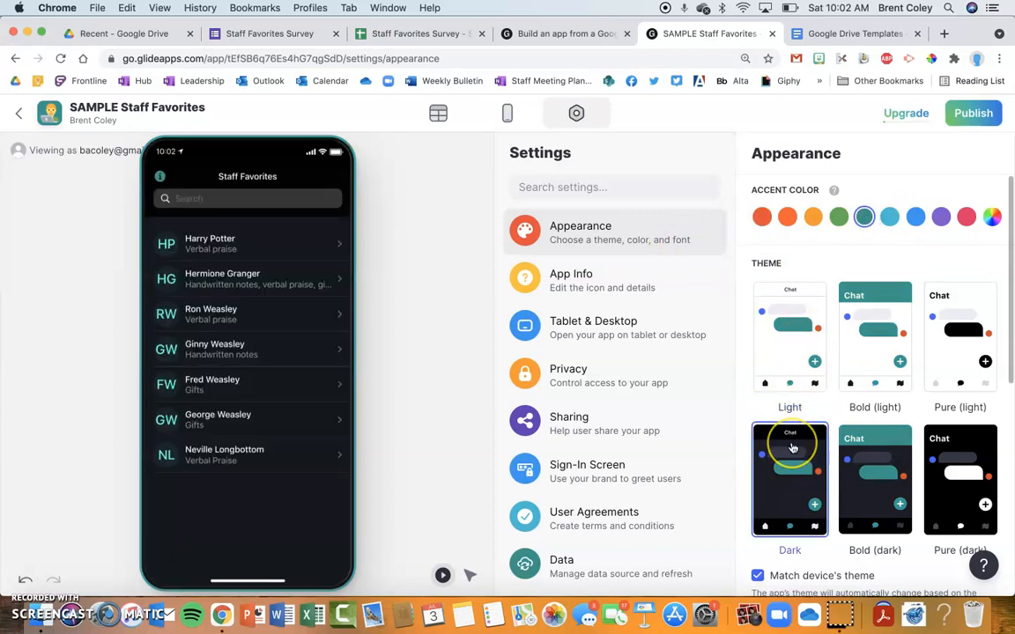
click(875, 479)
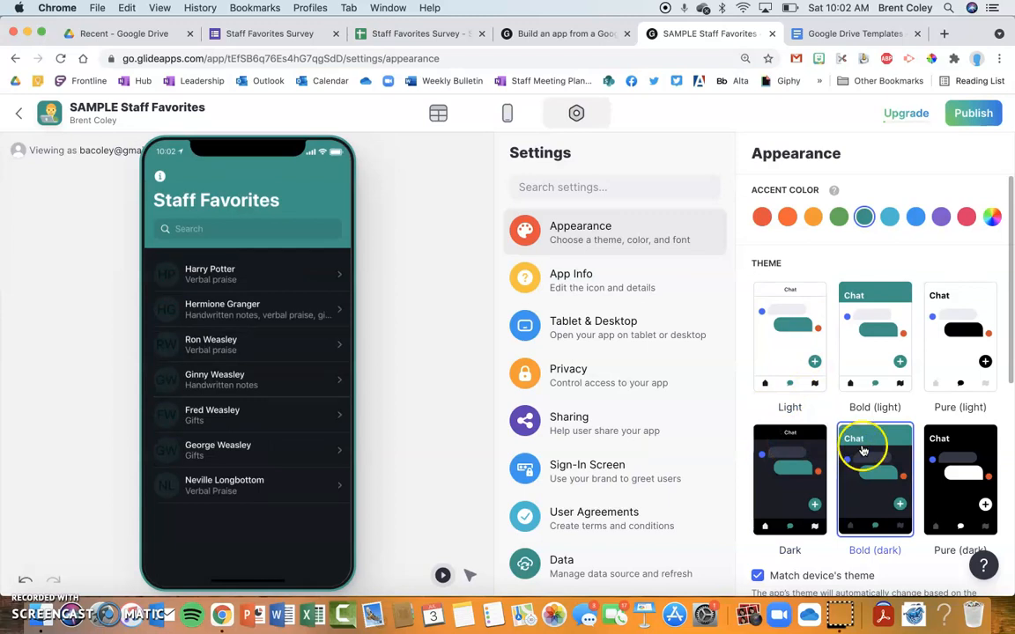
click(790, 337)
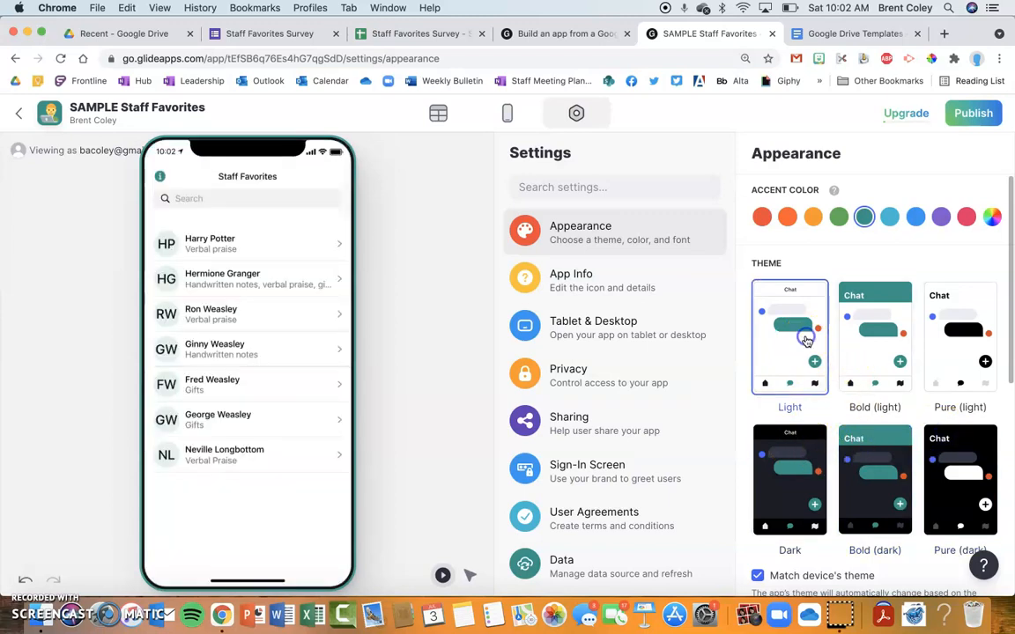
click(875, 338)
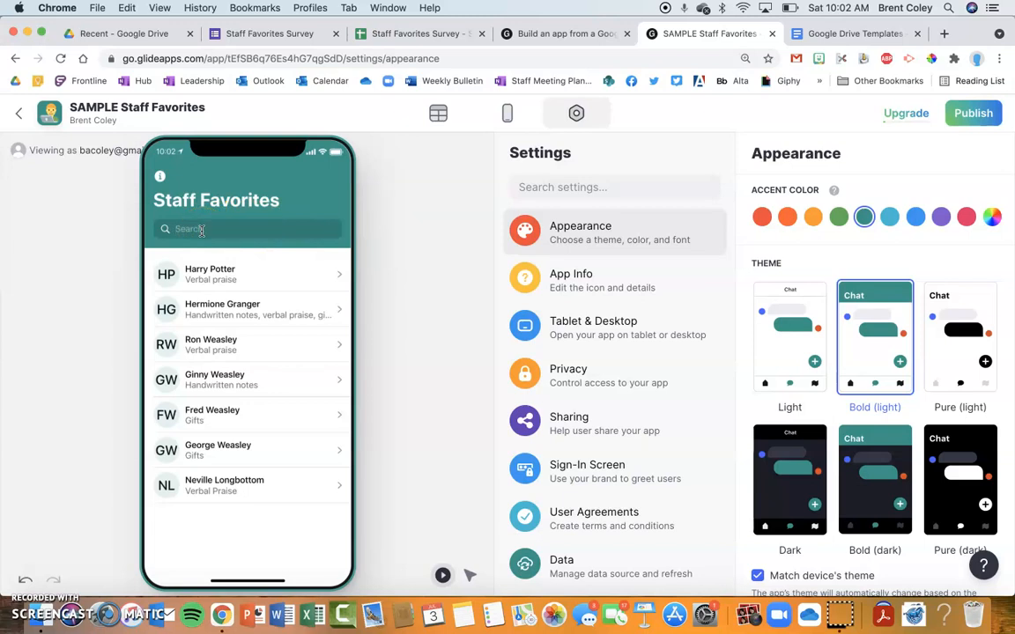
- Search the preview for 'weasley', clear it, then search 'potter' to list only Harry Potter
text(weasley)
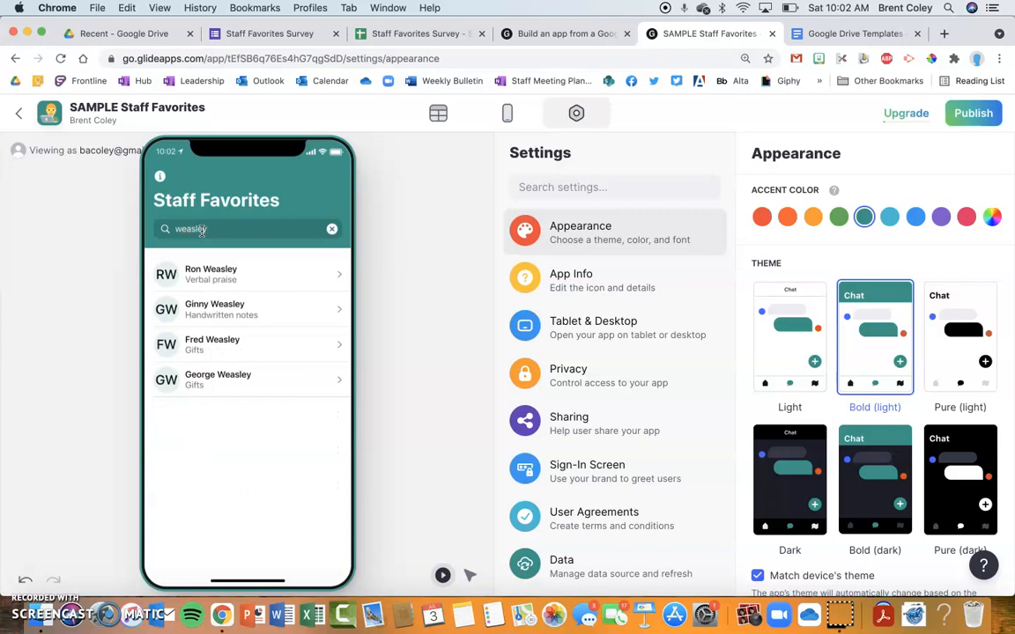
click(331, 230)
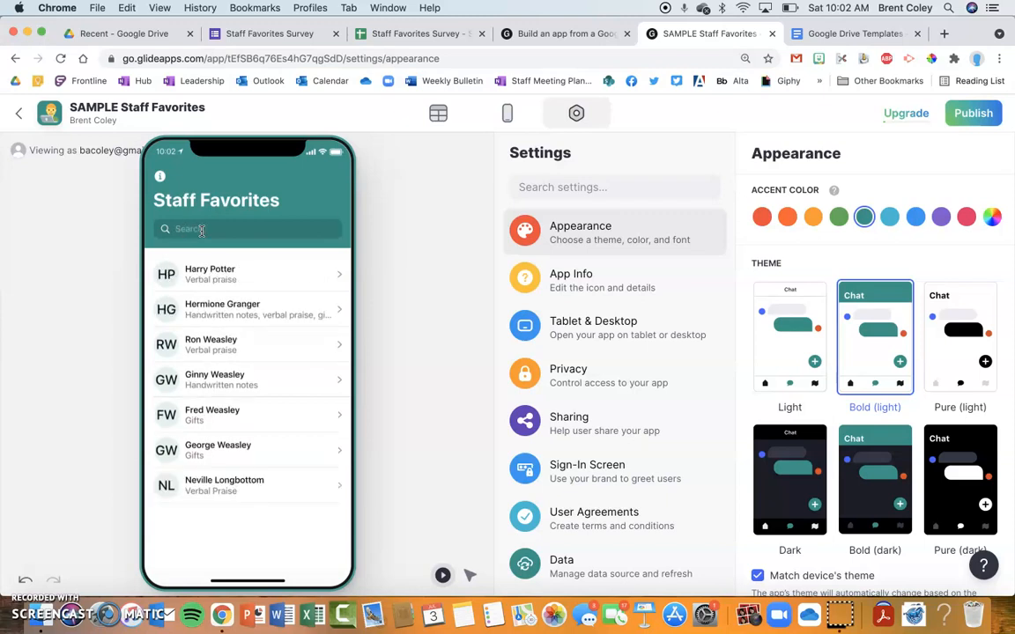
text(potter)
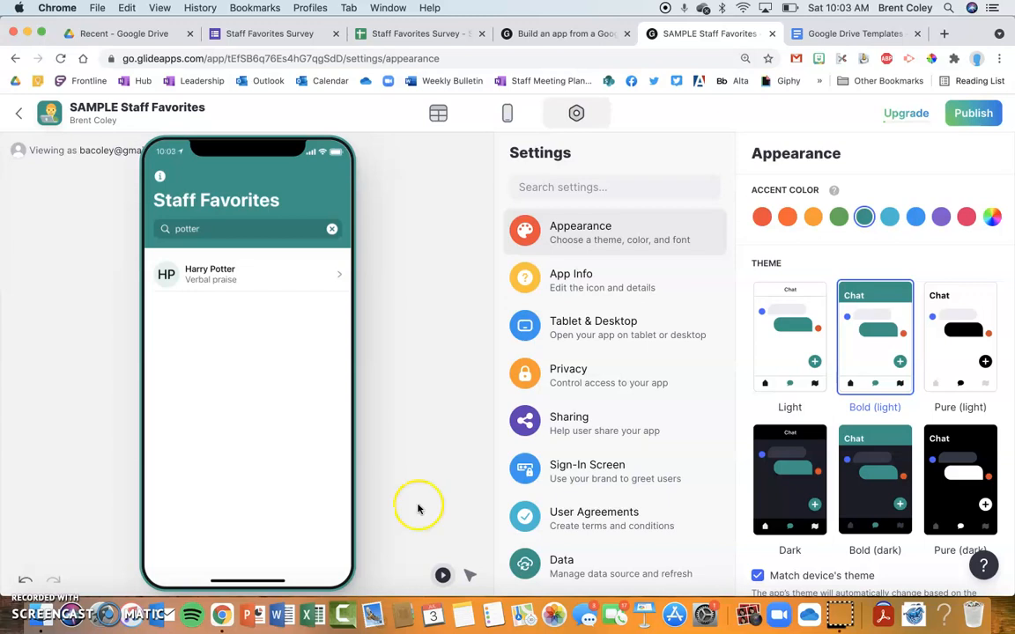
mouse_move(419, 508)
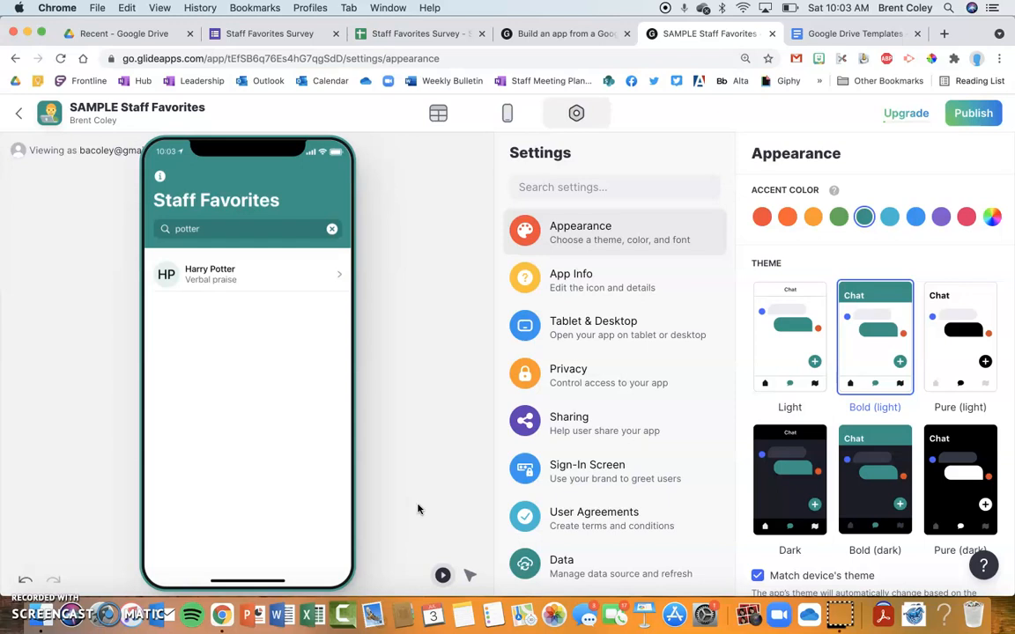
mouse_move(730, 328)
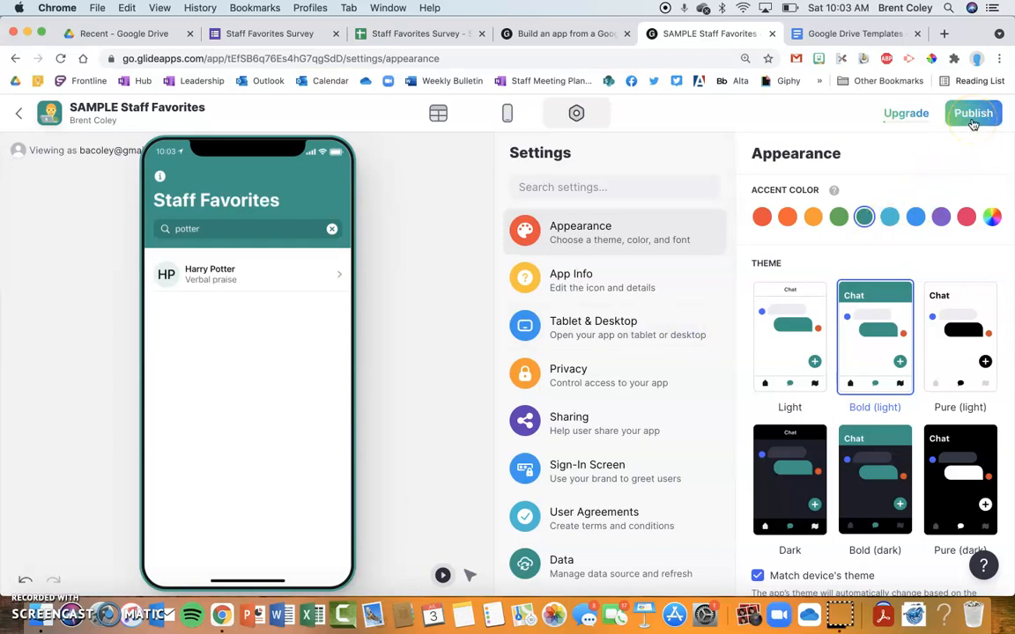
- Publish the SAMPLE Staff Favorites app and close the 'Your app is published' summary
click(973, 113)
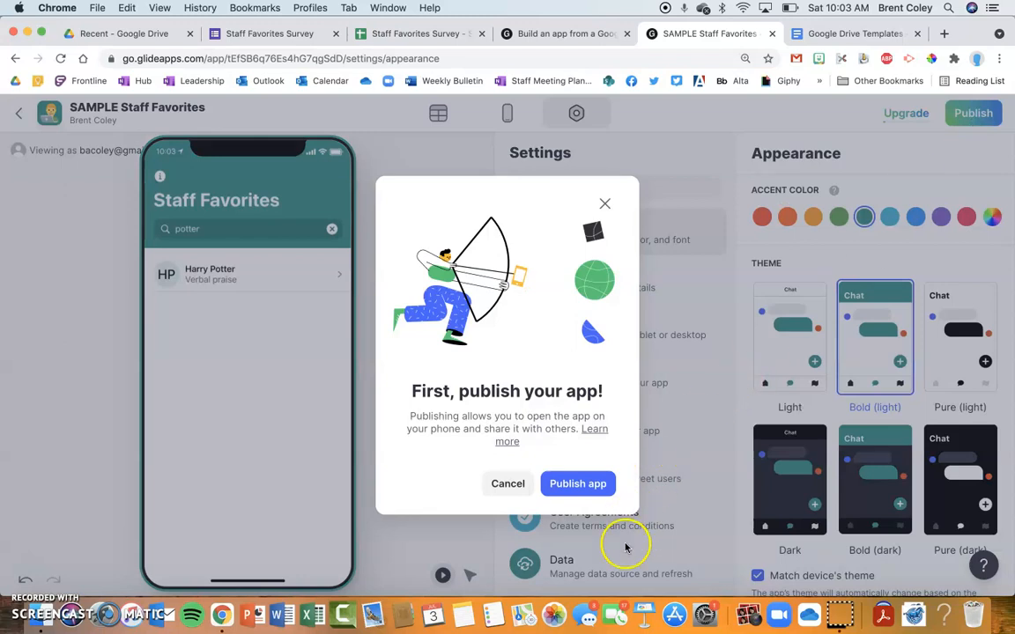
click(577, 484)
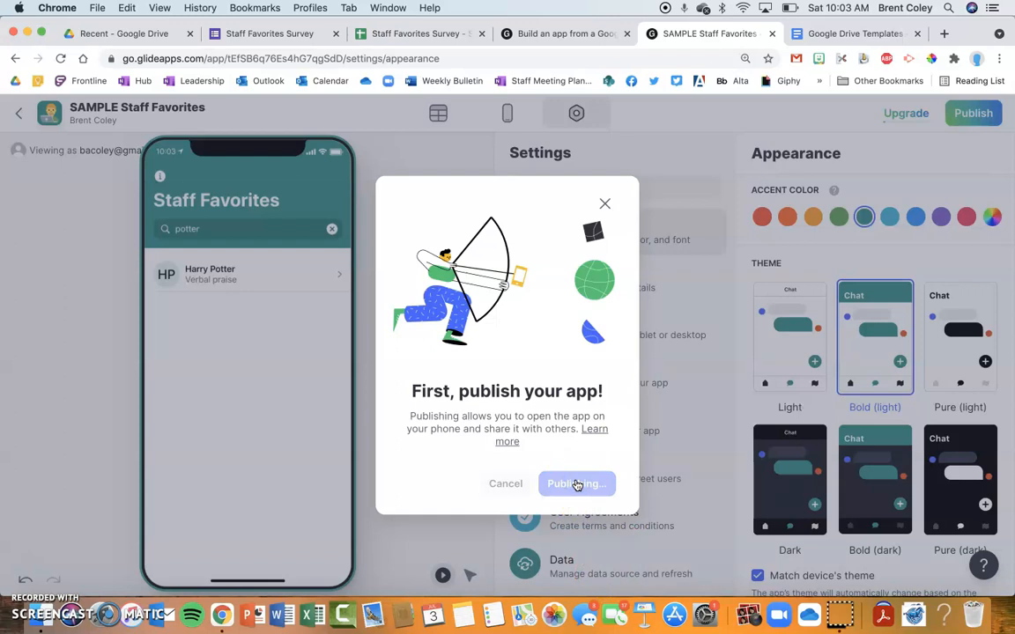
click(576, 483)
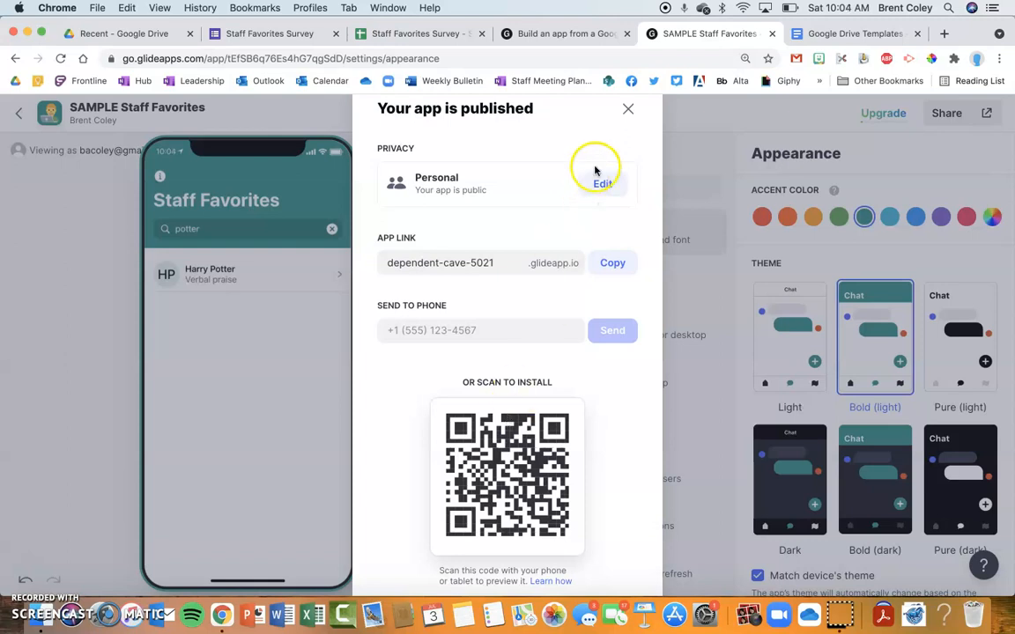
click(627, 108)
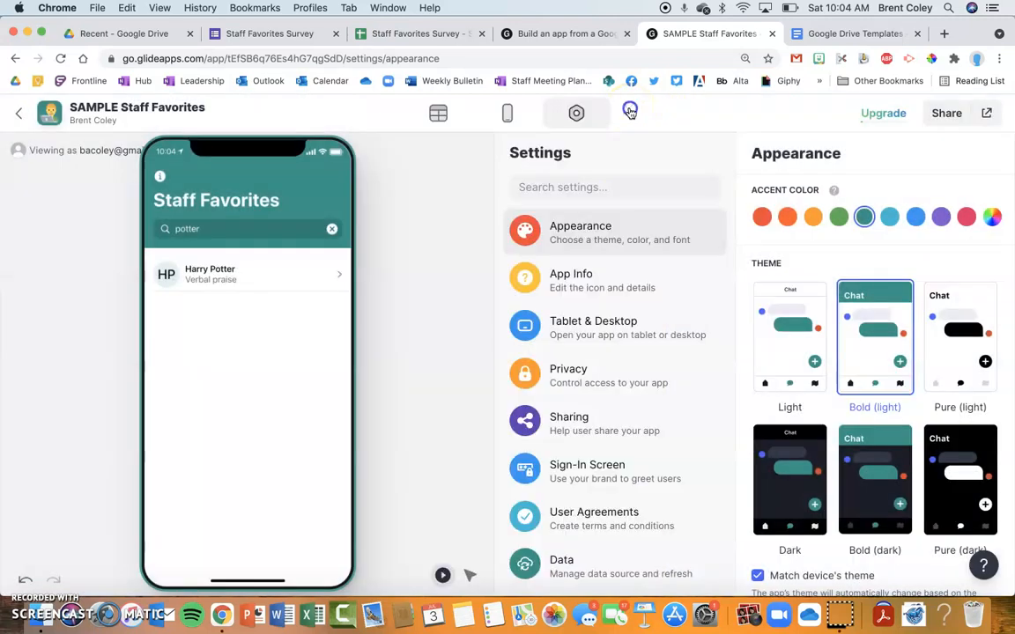
mouse_move(428, 199)
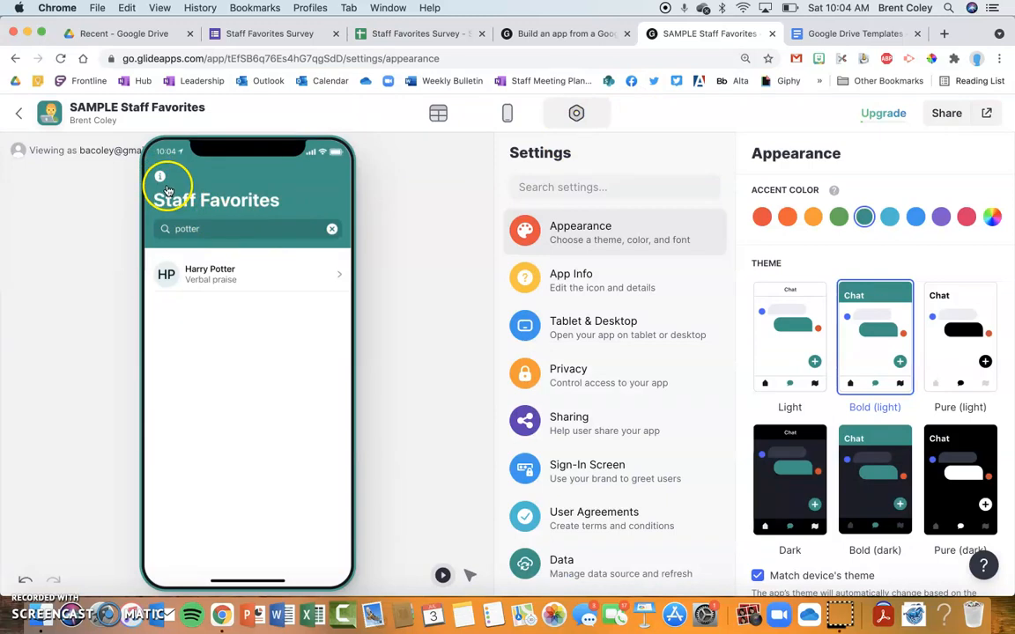
- View the app's shareable QR code page, briefly checking the survey form tab
click(160, 176)
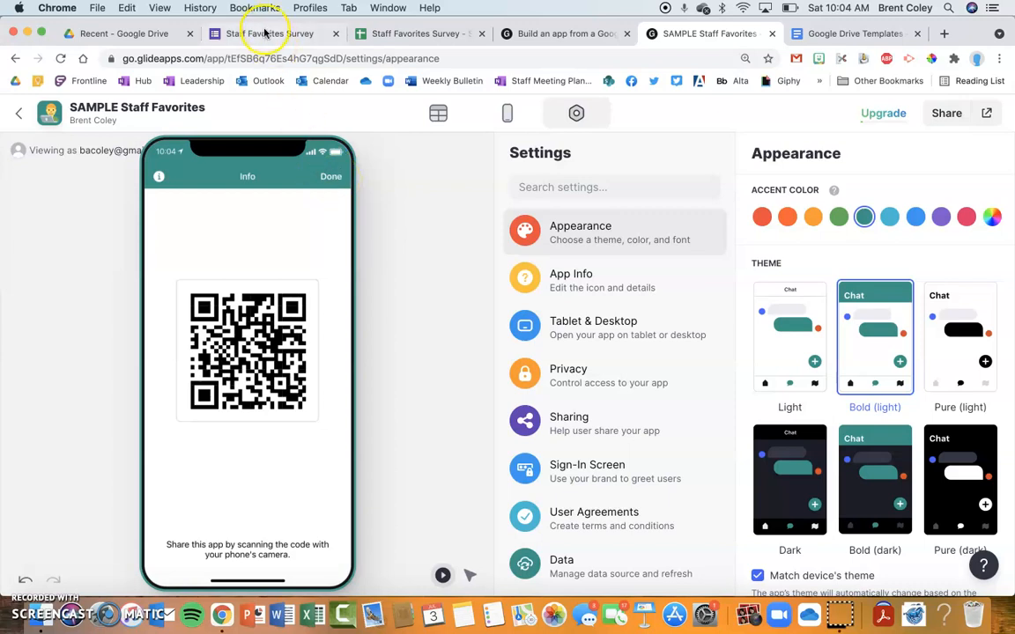
click(264, 33)
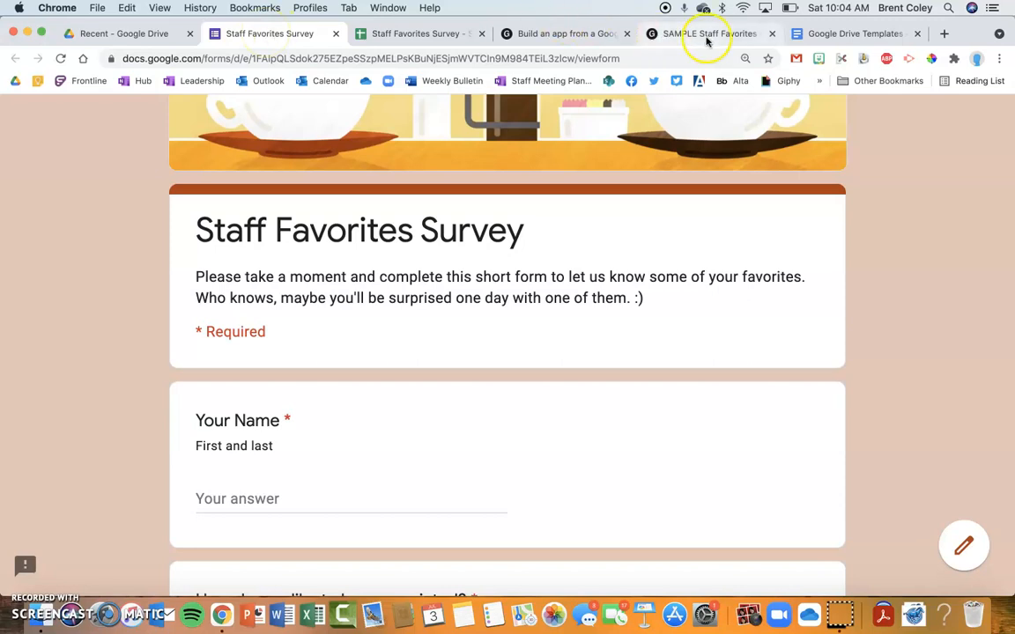
click(709, 34)
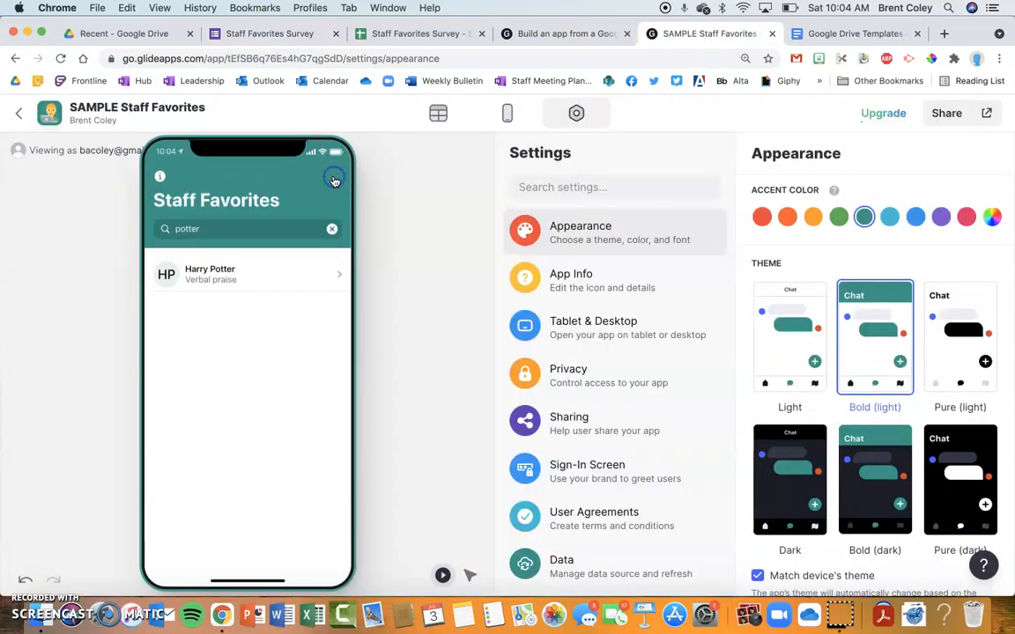
- Clear the 'potter' search, view Fred Weasley's favourites, then switch to the survey form
click(332, 229)
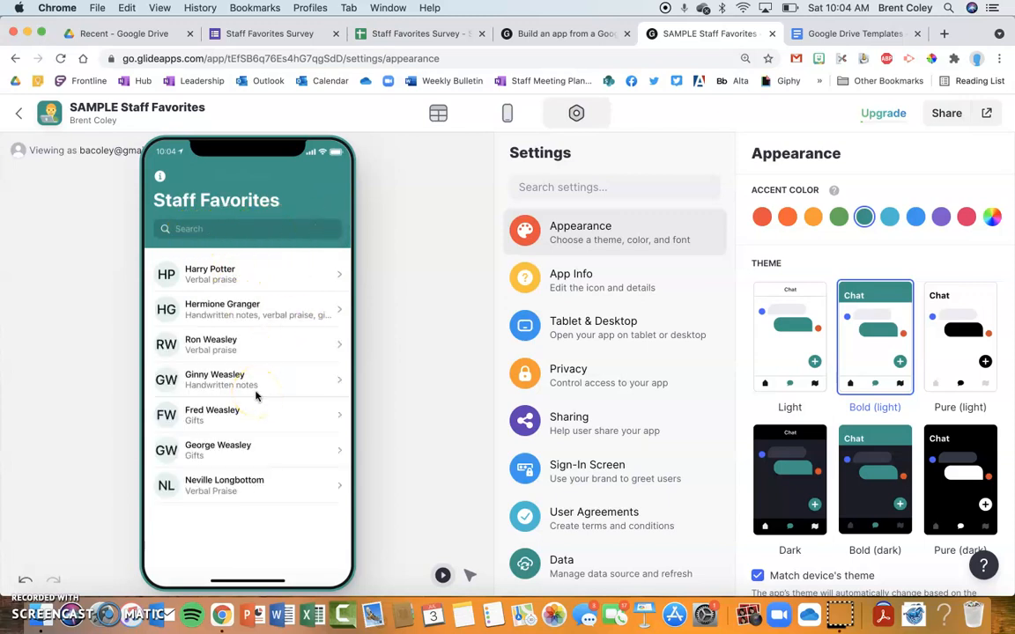
click(211, 414)
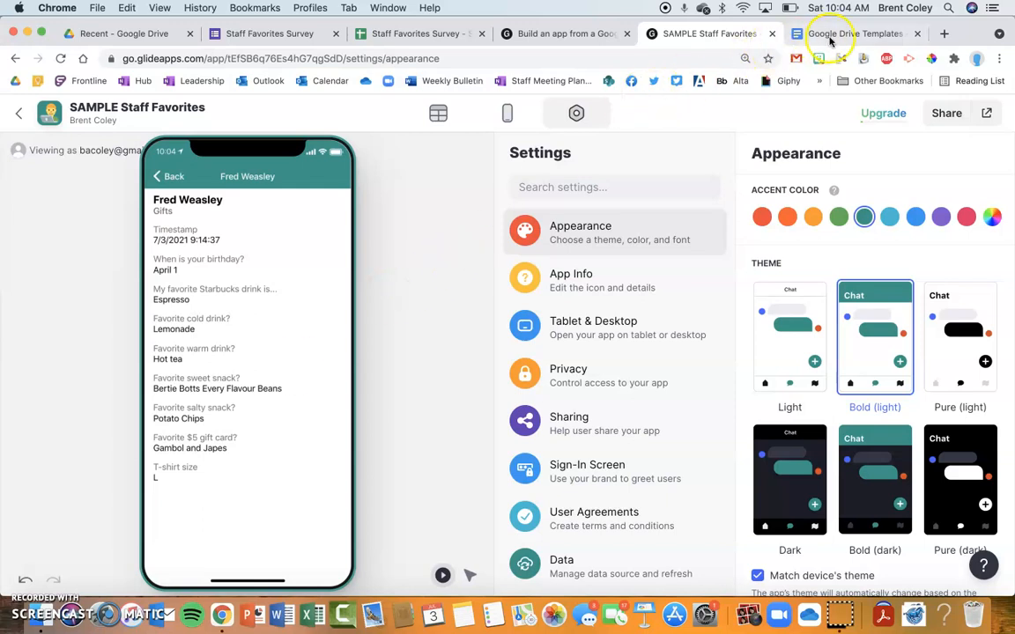
mouse_move(855, 34)
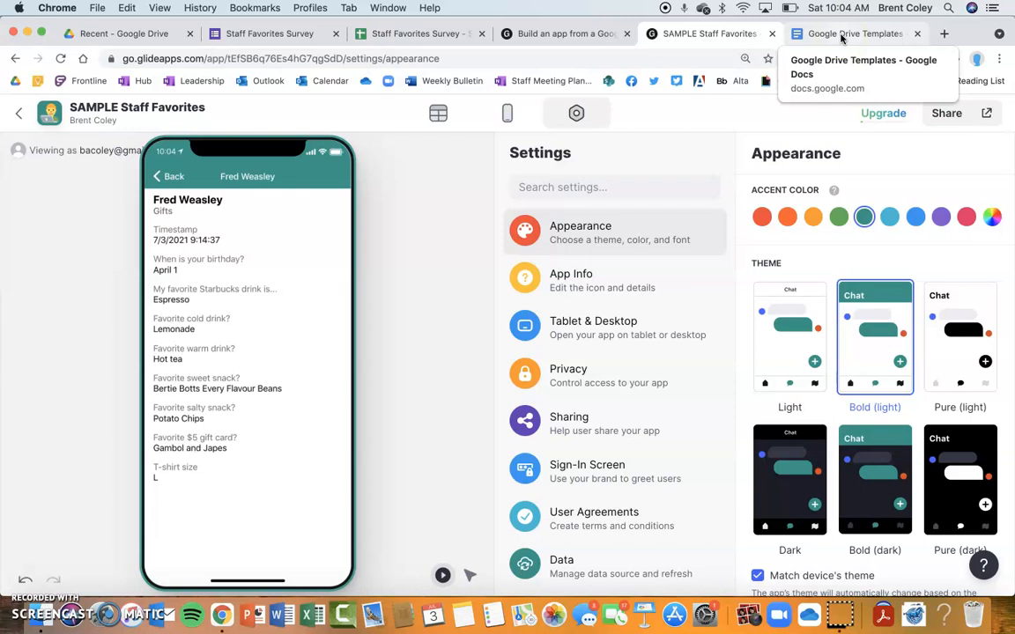
click(265, 33)
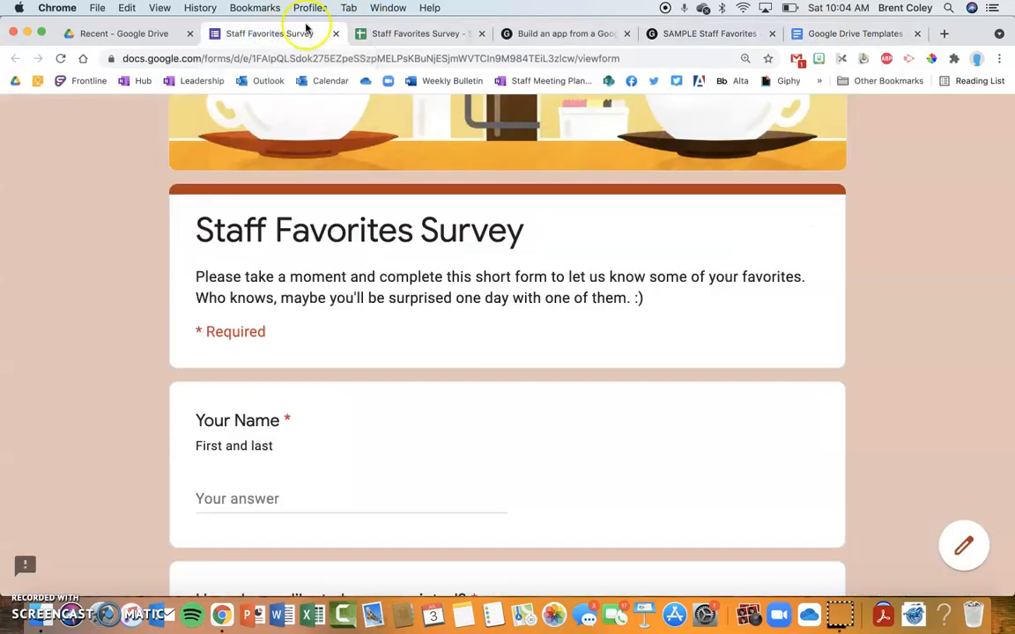
- Switch to the Google Drive Templates document and scroll down to the Staff Favorites Survey Form link
click(851, 34)
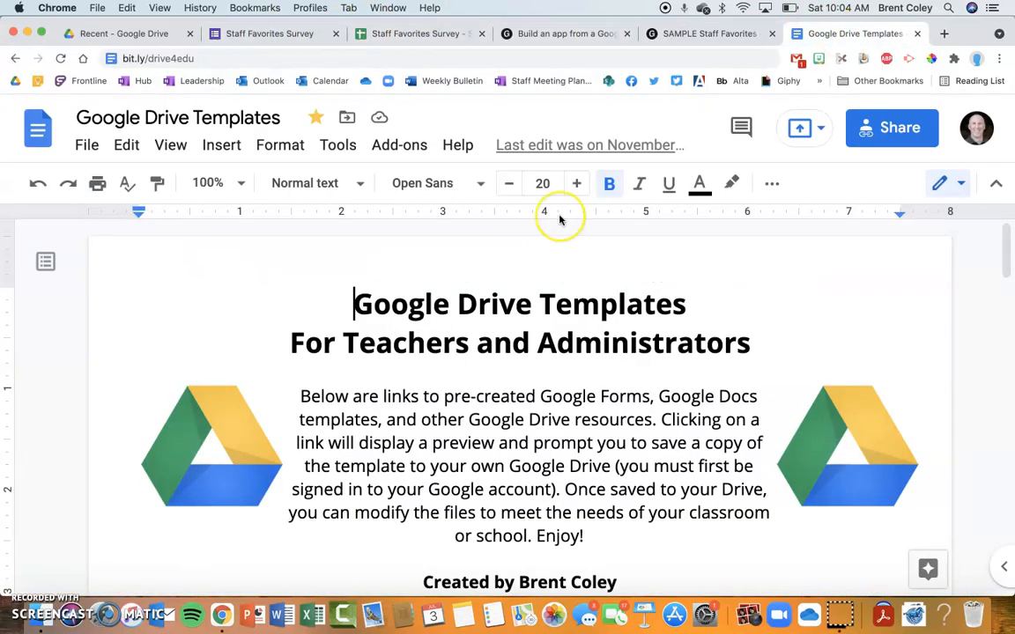
mouse_move(119, 70)
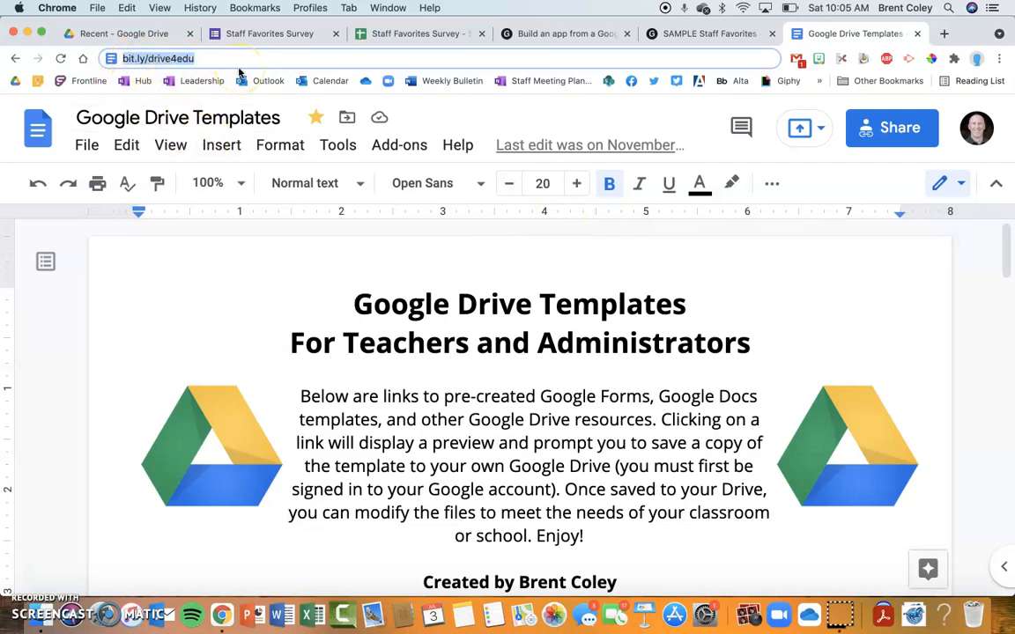
mouse_move(344, 247)
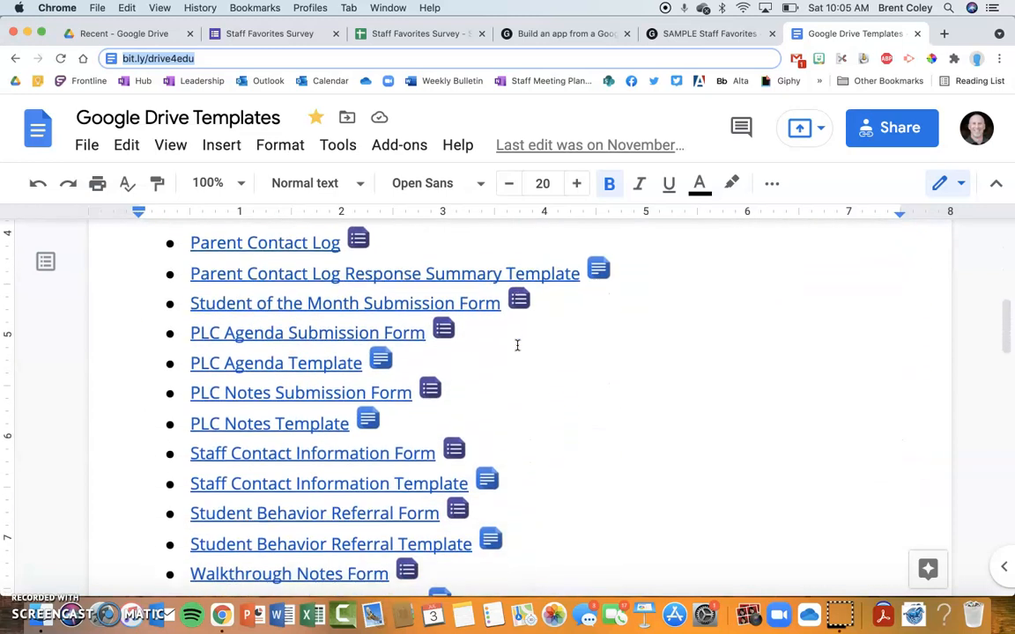
scroll(down, 3)
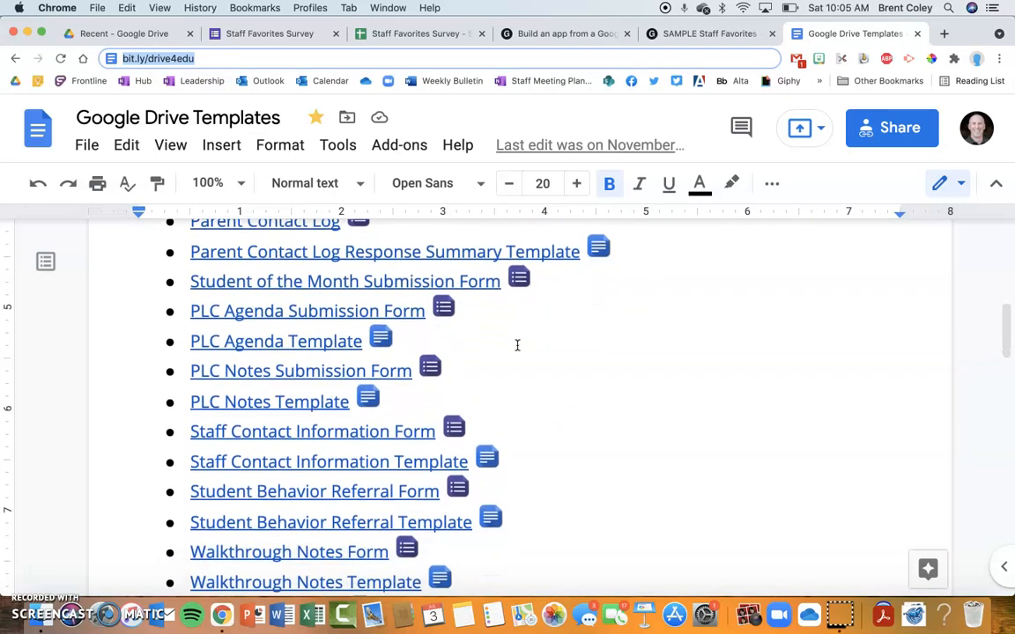
scroll(down, 3)
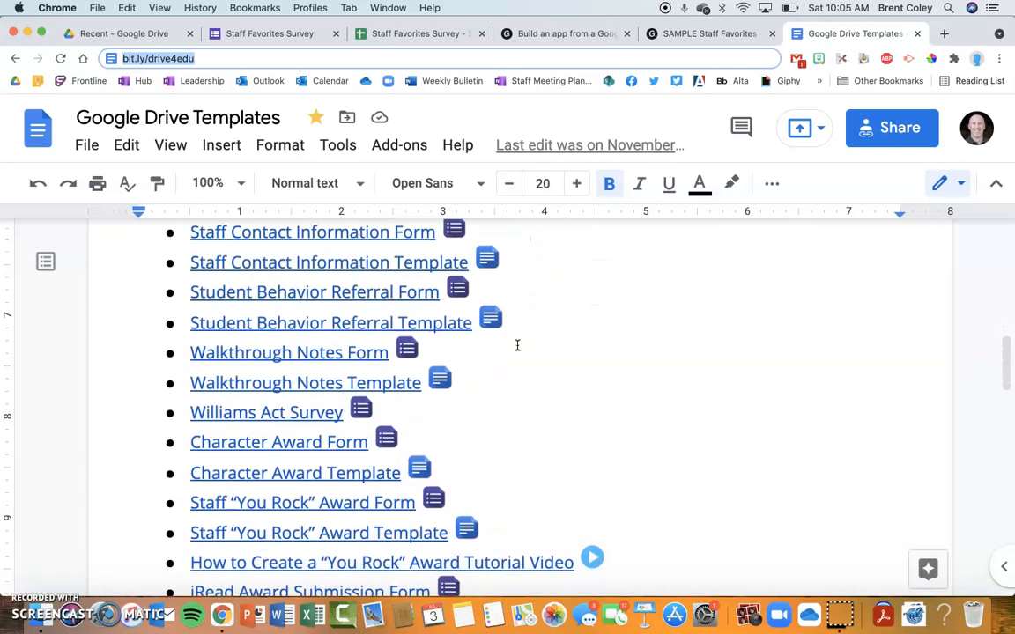
scroll(down, 3)
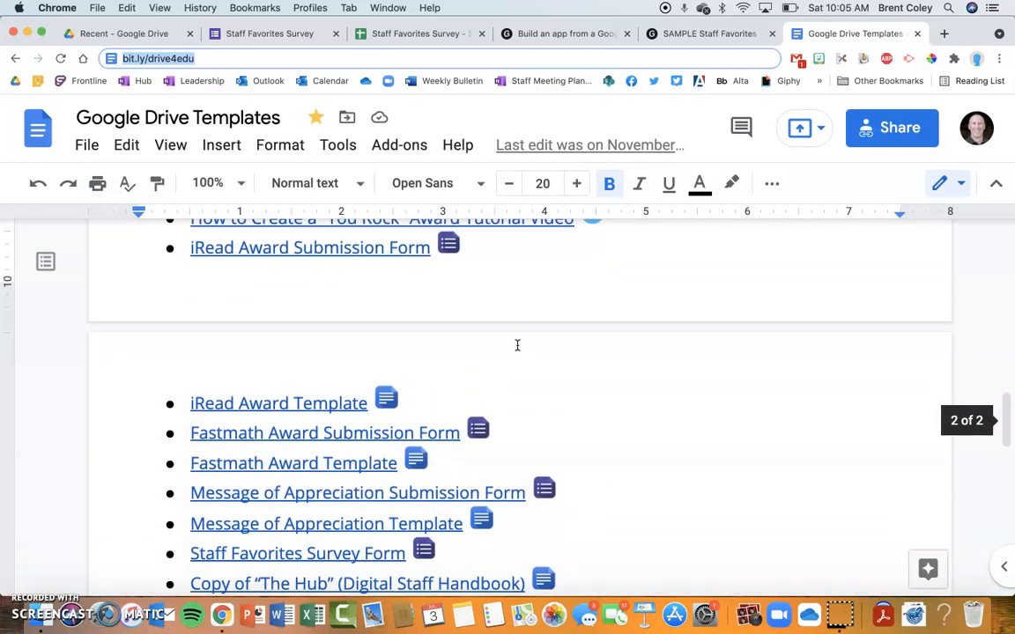
scroll(down, 3)
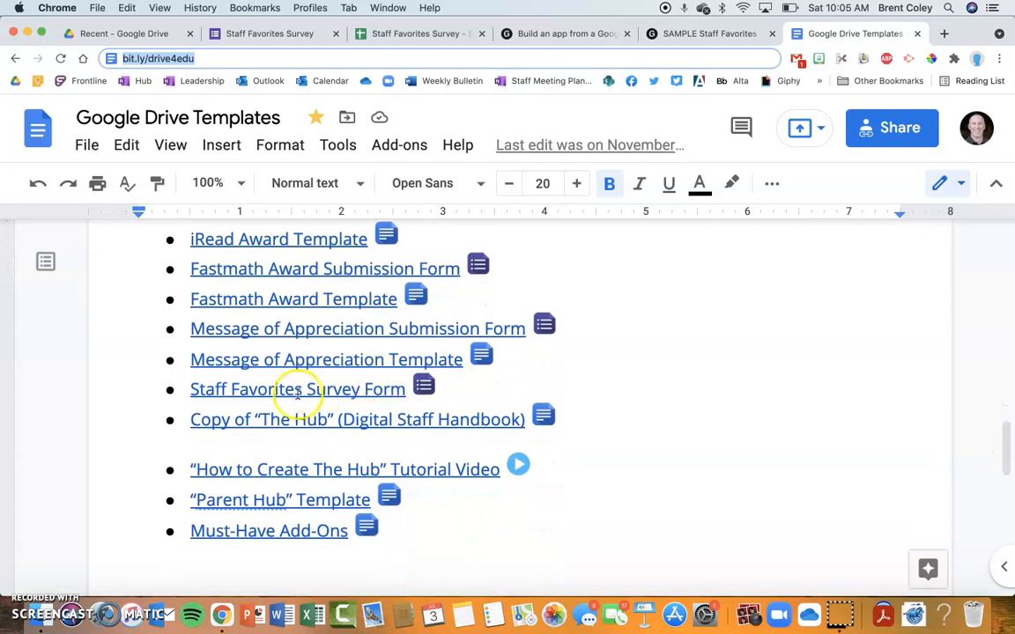
mouse_move(261, 389)
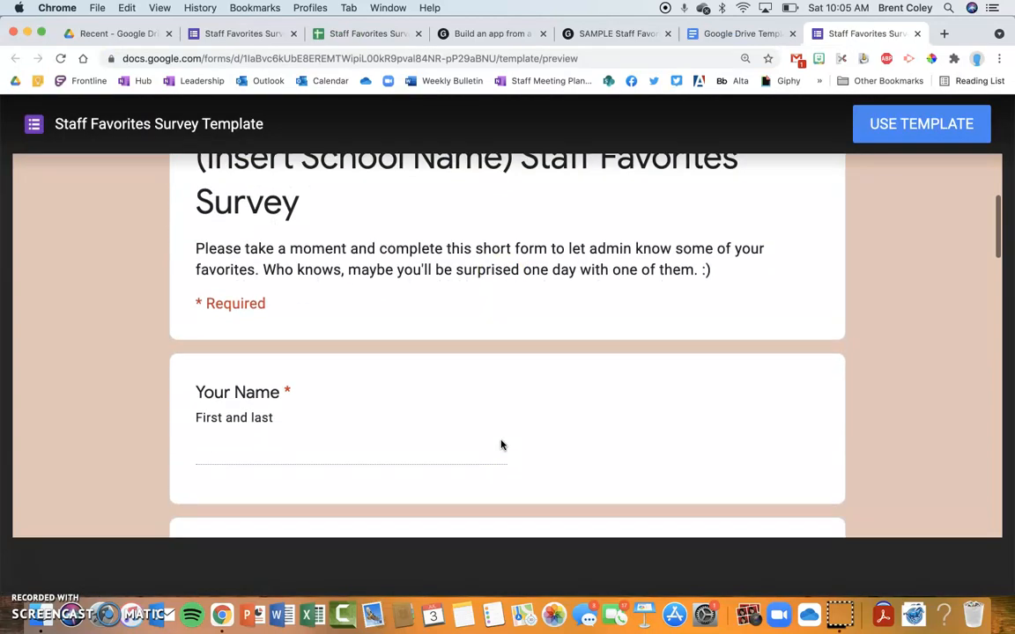
- Scroll to the top of the Staff Favorites Survey Template preview to show its header and title
scroll(up, 3)
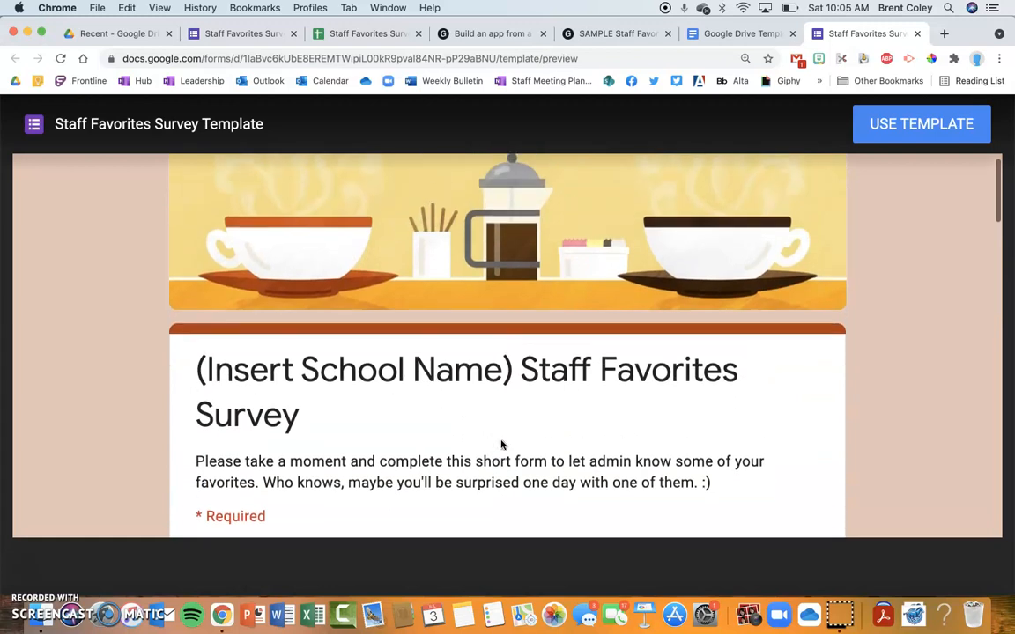